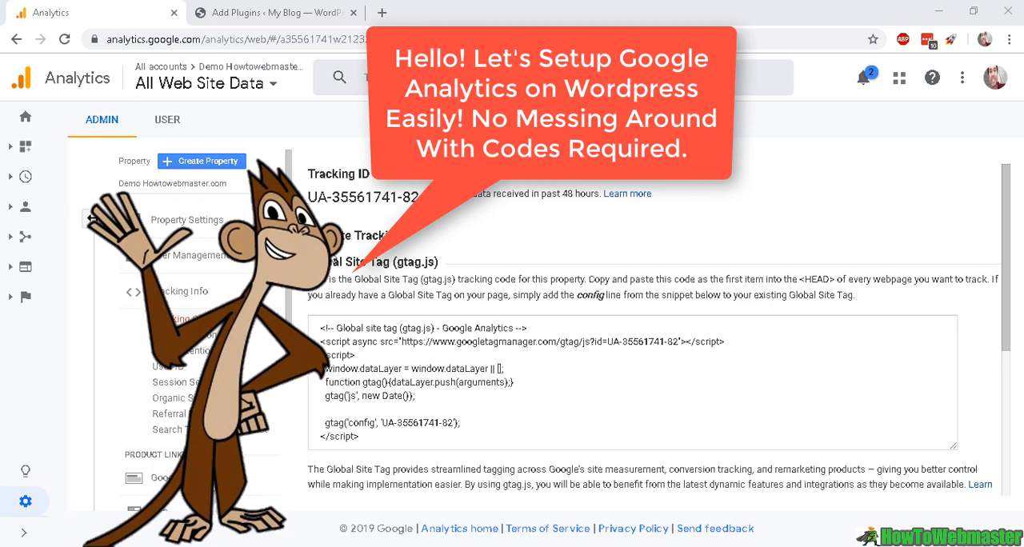
mouse_move(450, 310)
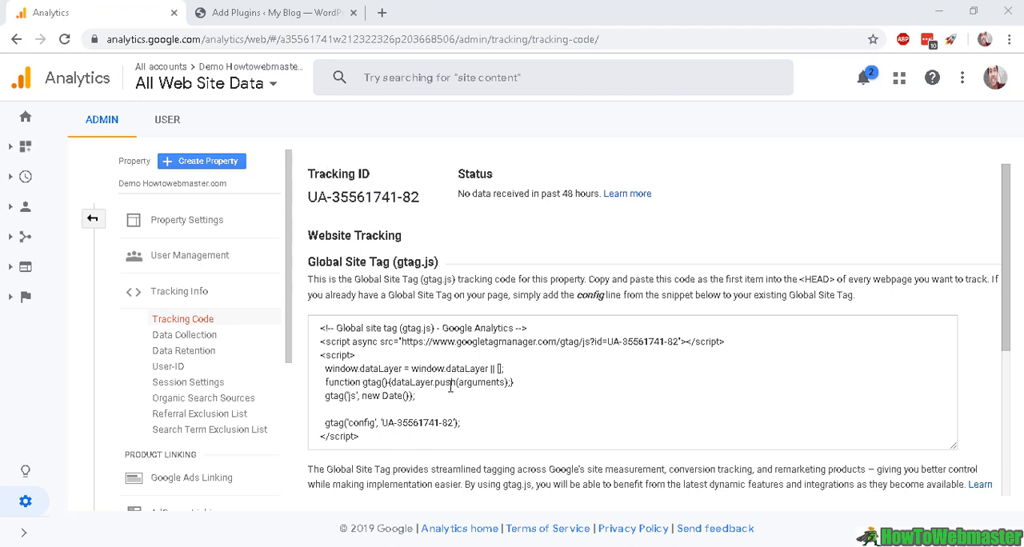
mouse_move(639, 289)
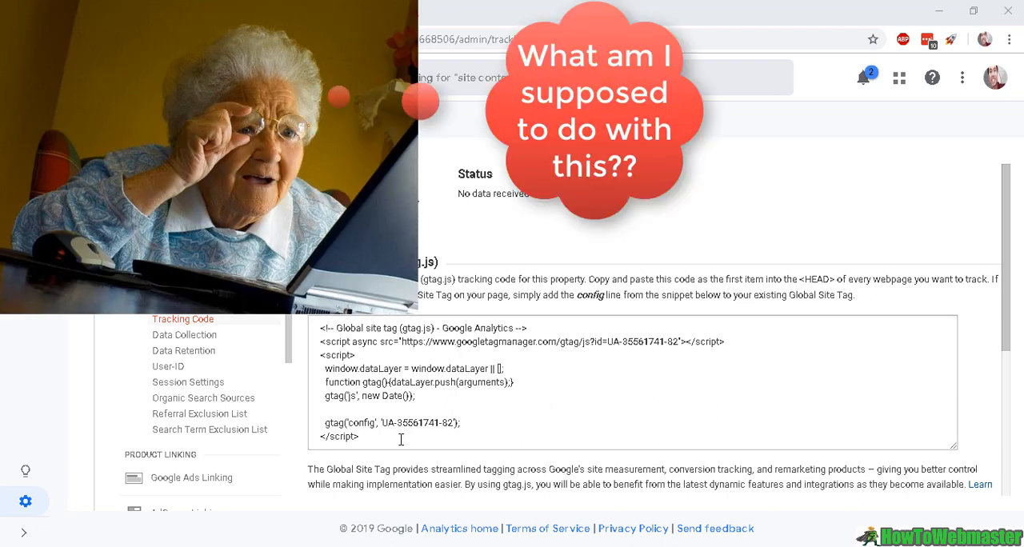
mouse_move(811, 294)
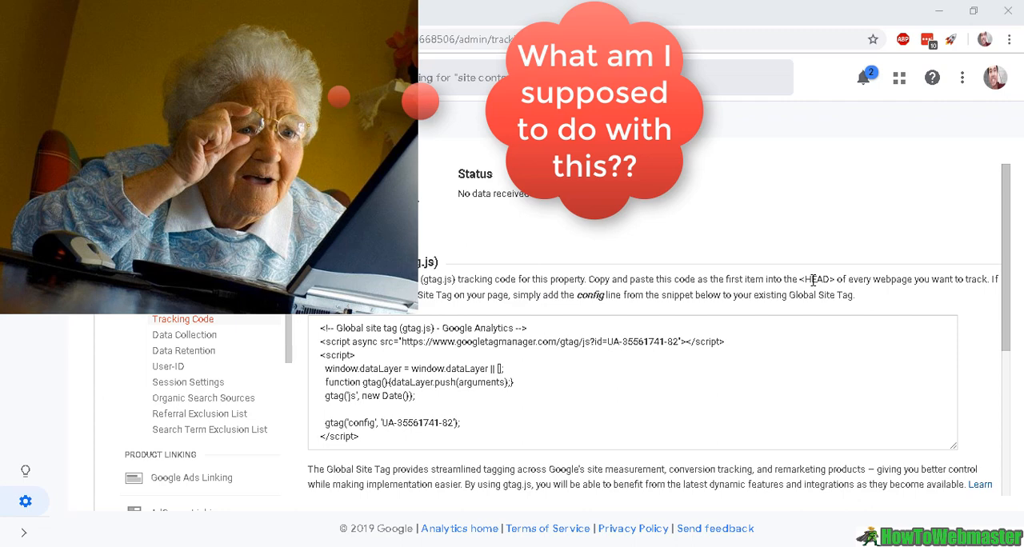
Step: Highlight the HEAD tag in the instructions, then switch to the blog's Add Plugins page
double_click(812, 279)
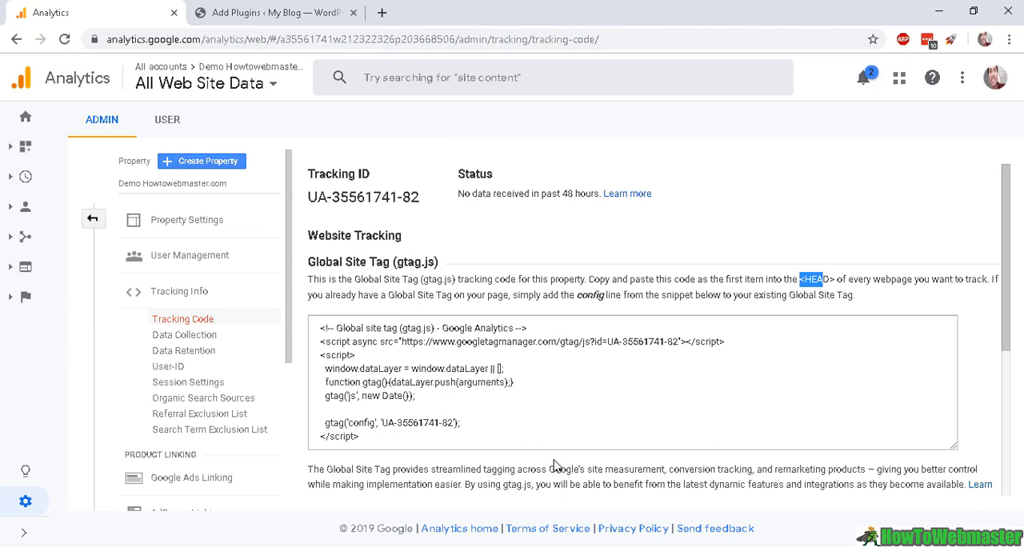
mouse_move(358, 173)
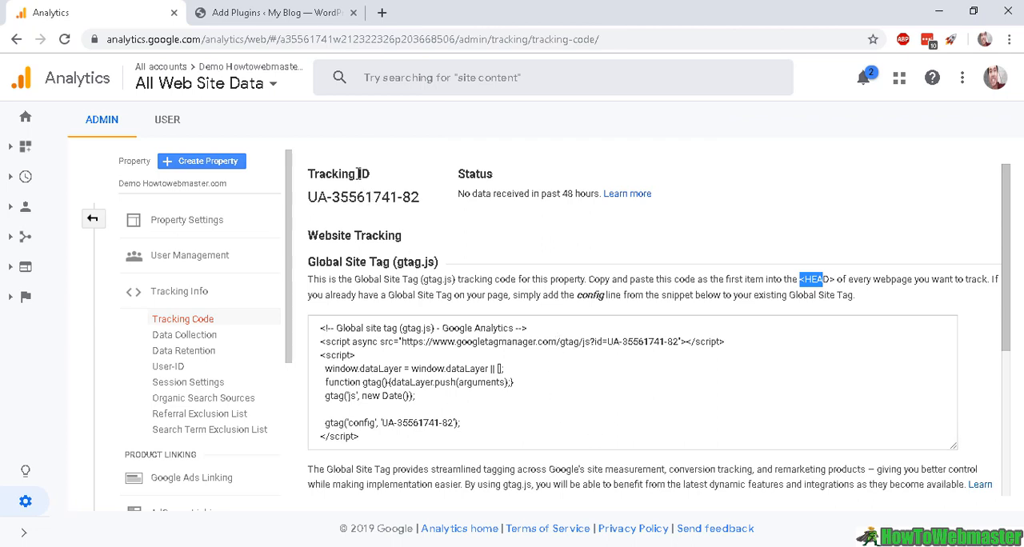
mouse_move(398, 192)
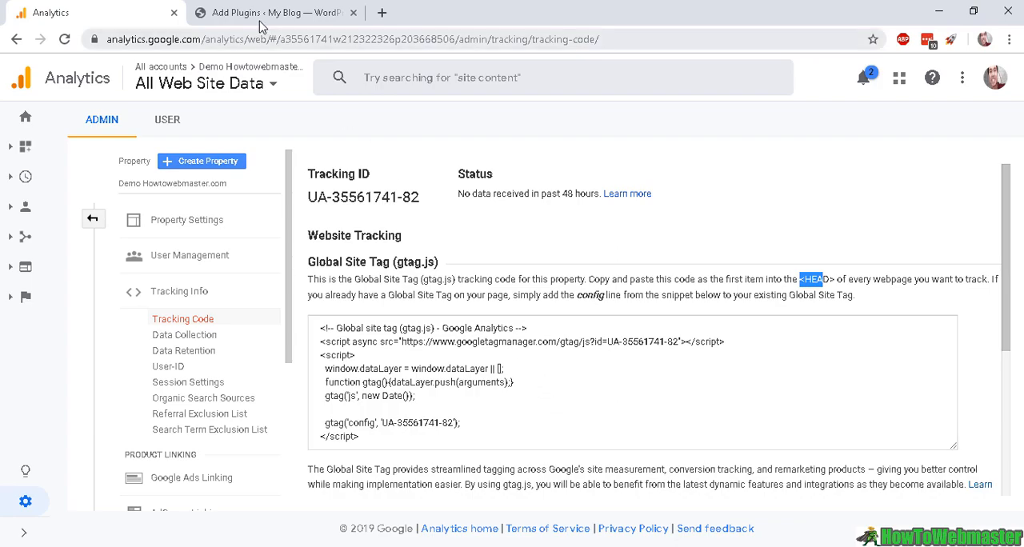
left_click(272, 13)
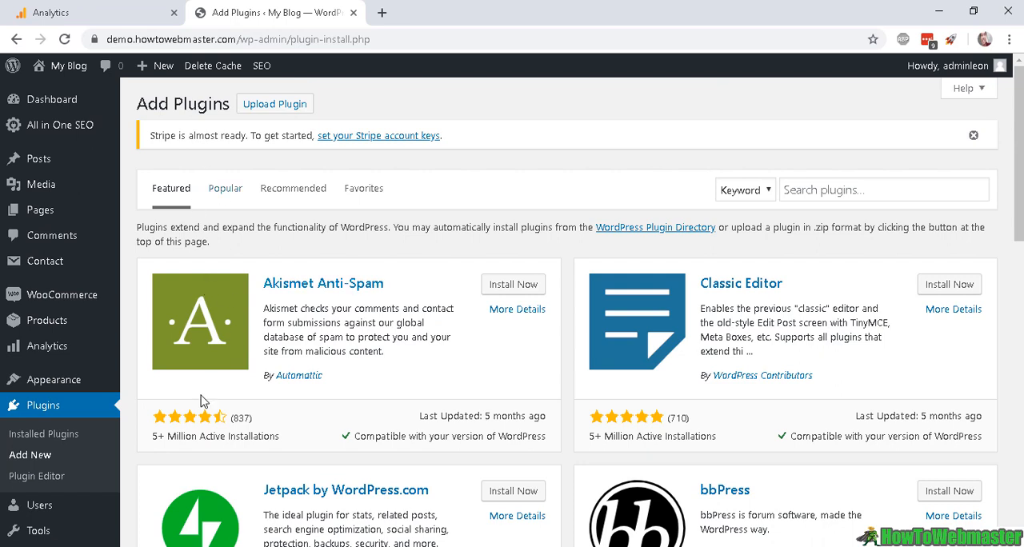
mouse_move(252, 398)
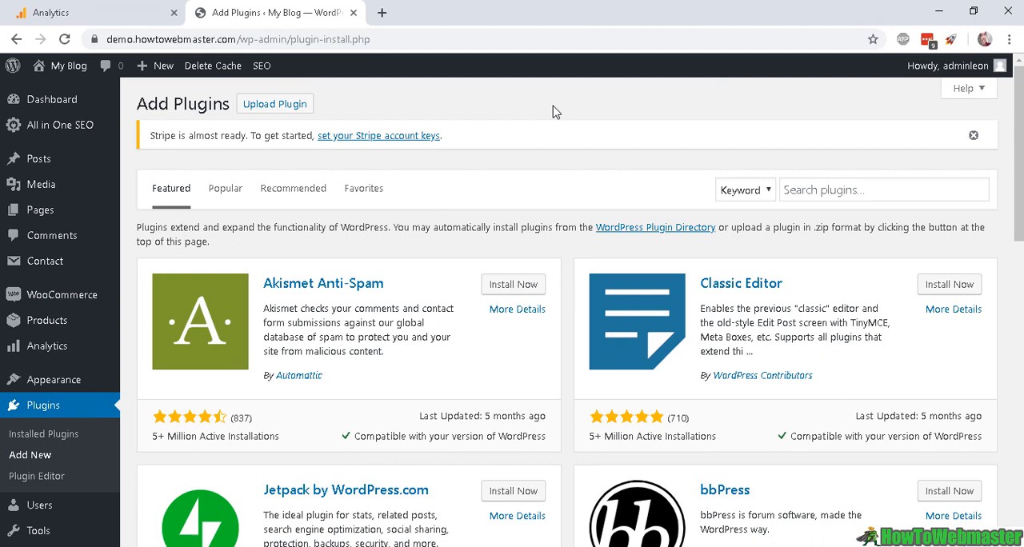
Step: Search plugins for 'monster' and install MonsterInsights' Google Analytics Dashboard plugin
type("monster")
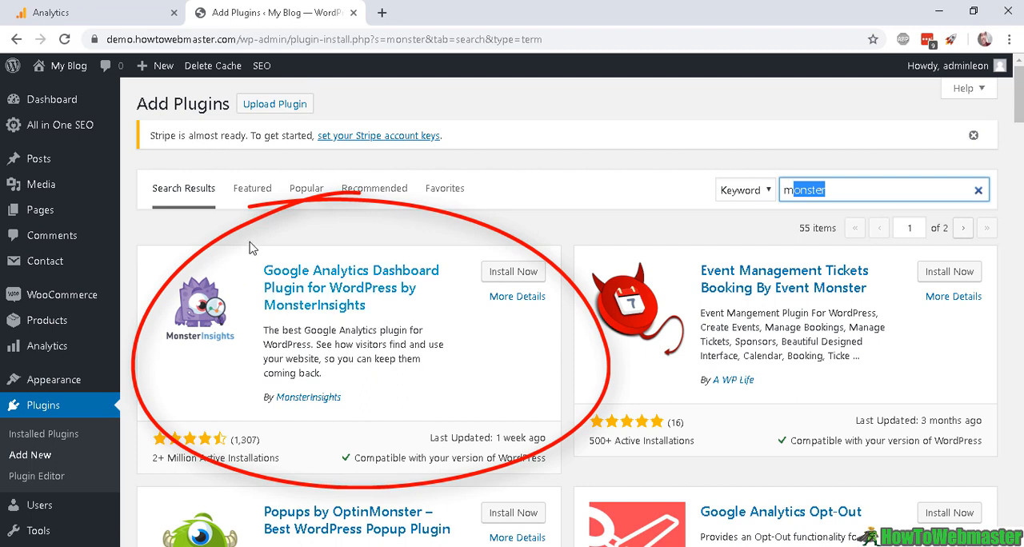
mouse_move(314, 247)
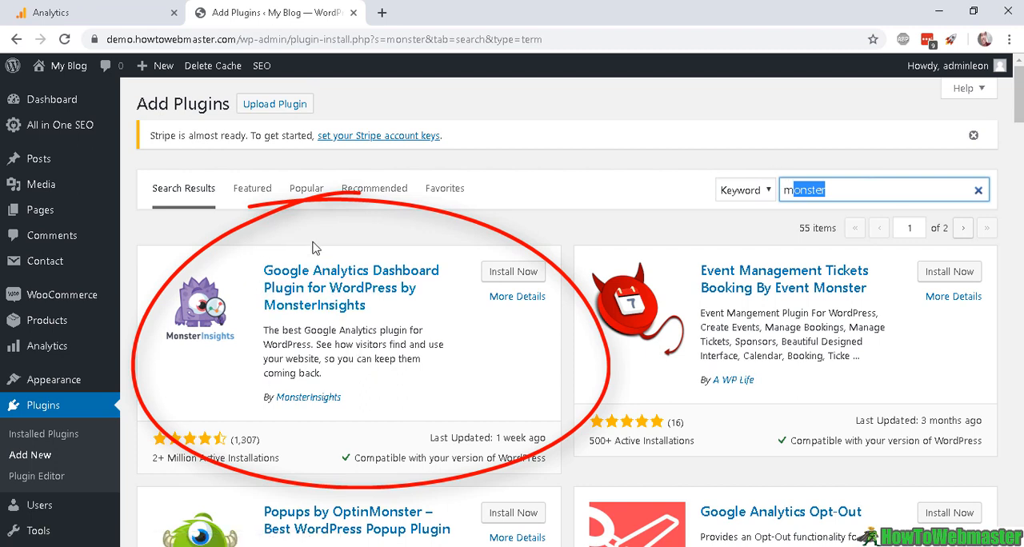
mouse_move(357, 280)
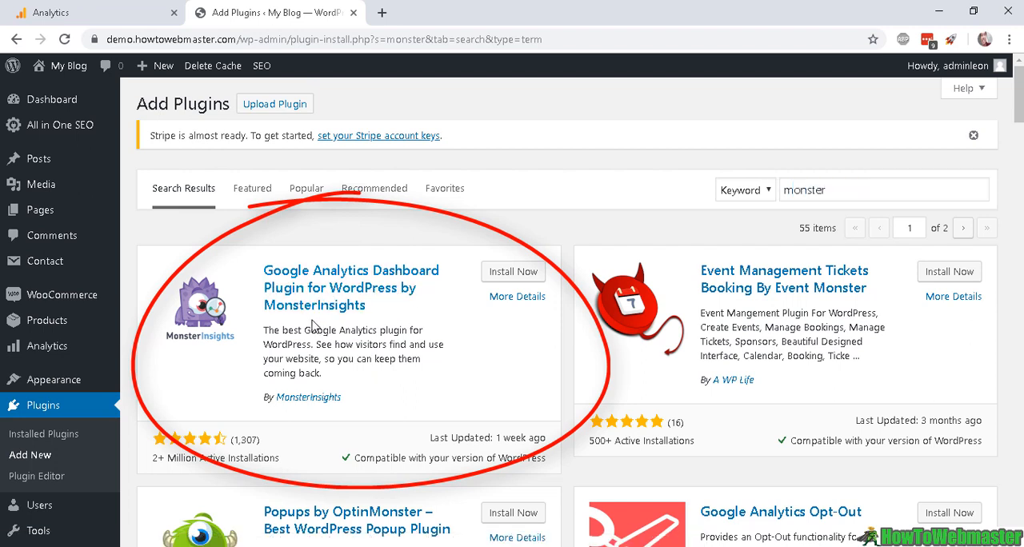
mouse_move(350, 336)
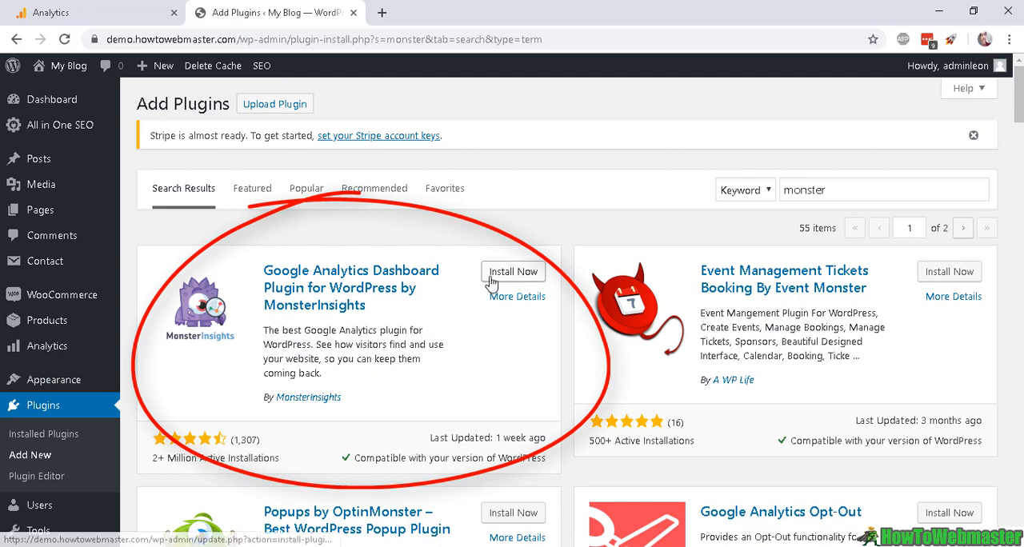
left_click(513, 271)
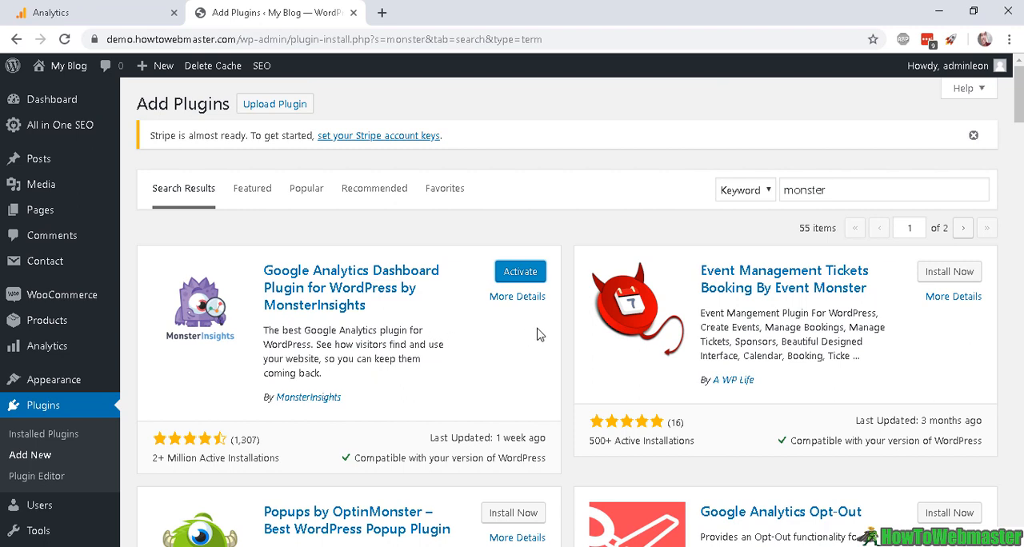
Step: Activate MonsterInsights and scroll its welcome page down to the Launch the Wizard! button
left_click(521, 271)
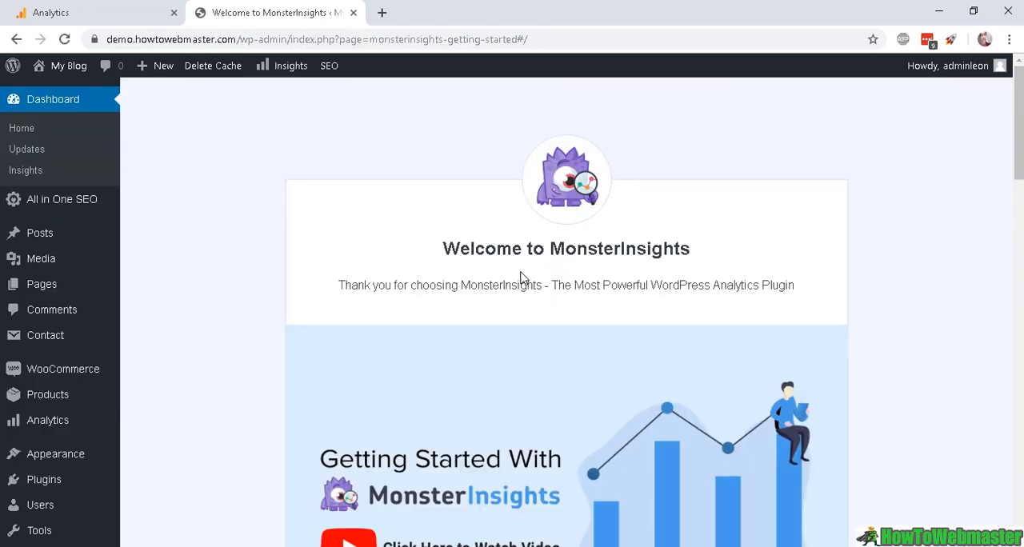
mouse_move(544, 244)
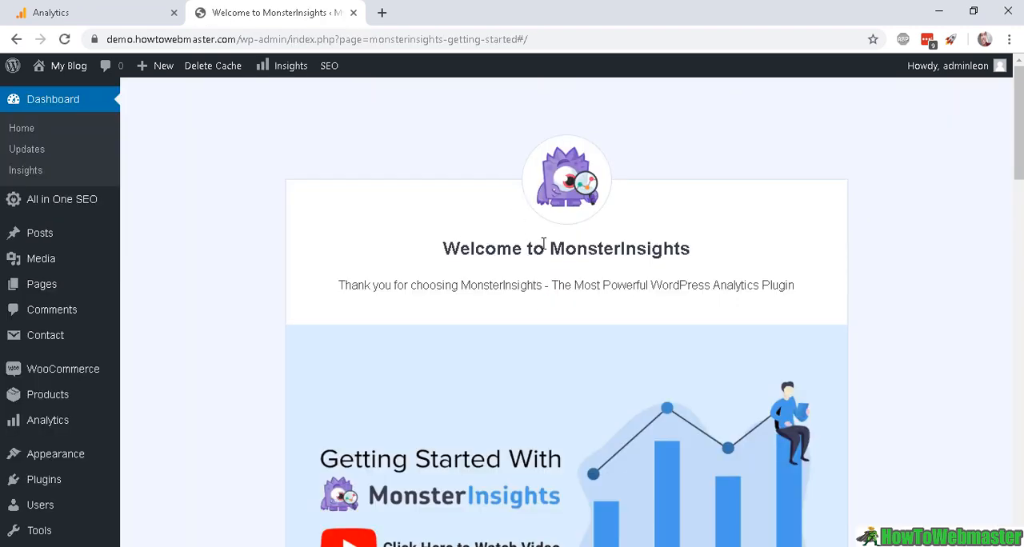
mouse_move(518, 314)
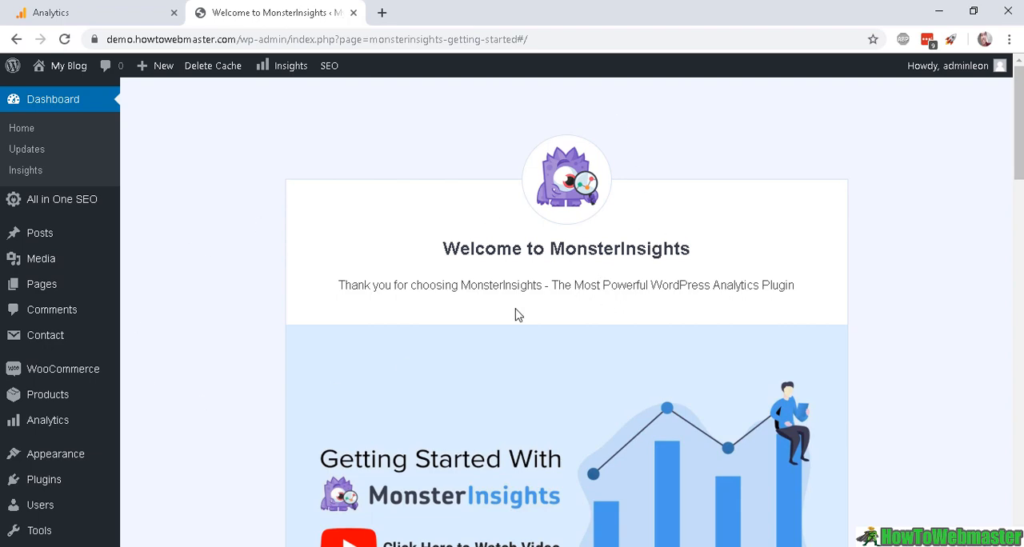
scroll("down", 3)
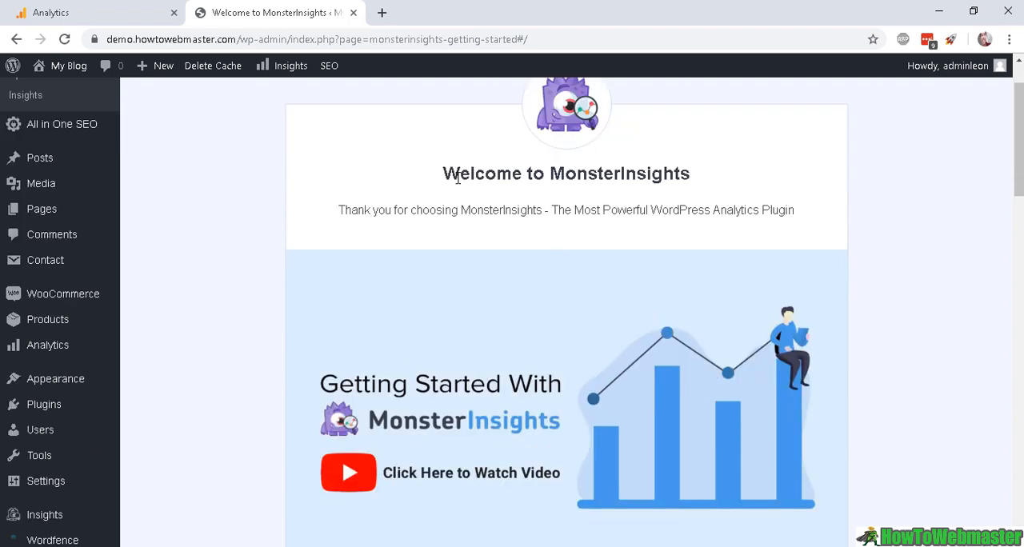
scroll("down", 3)
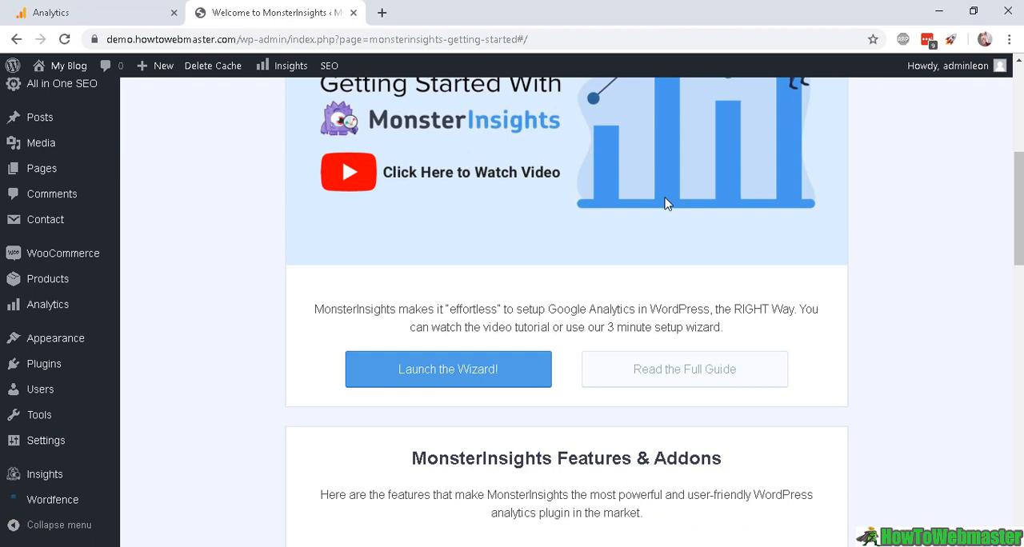
mouse_move(448, 368)
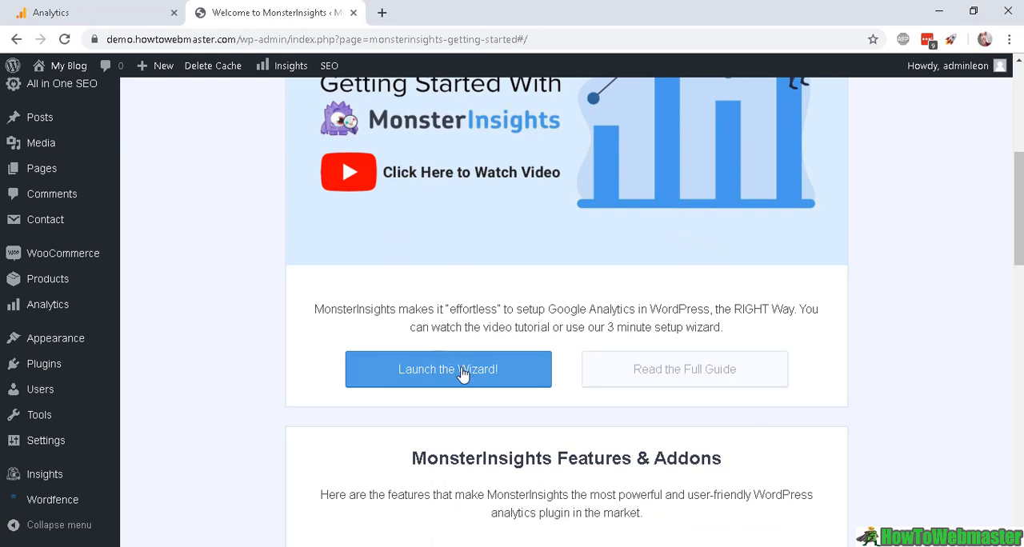
Step: Launch the setup wizard, save Business Website as the category, and note no license is needed
left_click(447, 369)
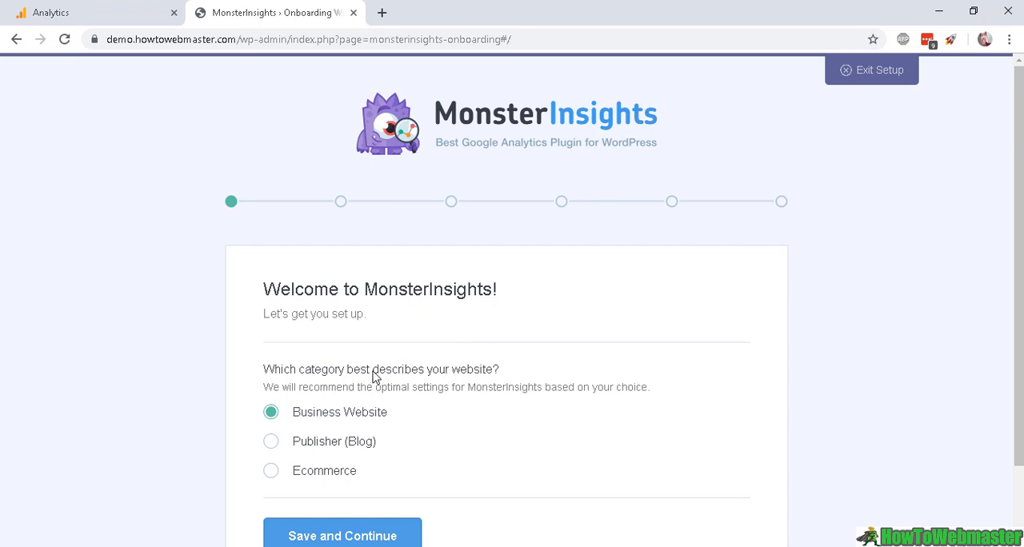
scroll("down", 3)
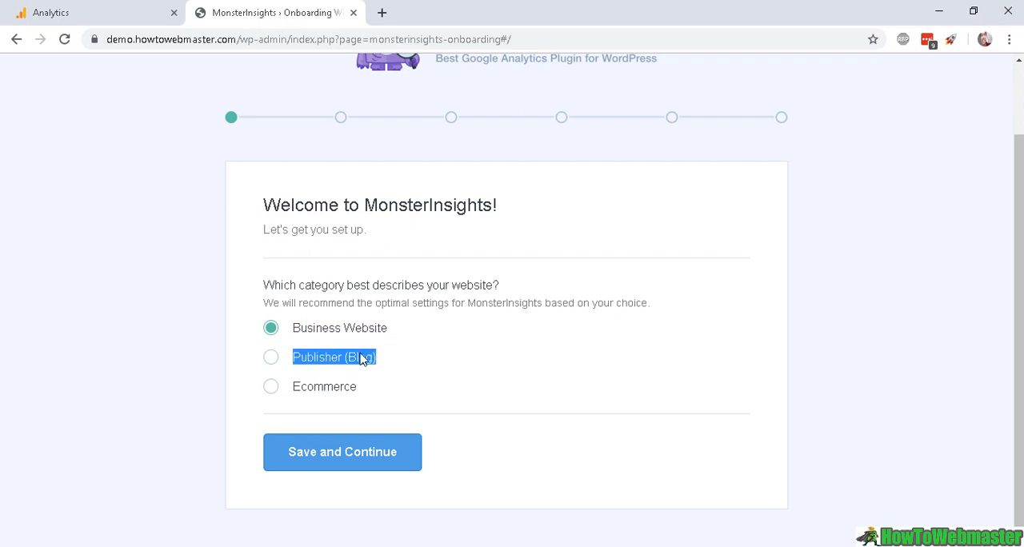
mouse_move(360, 381)
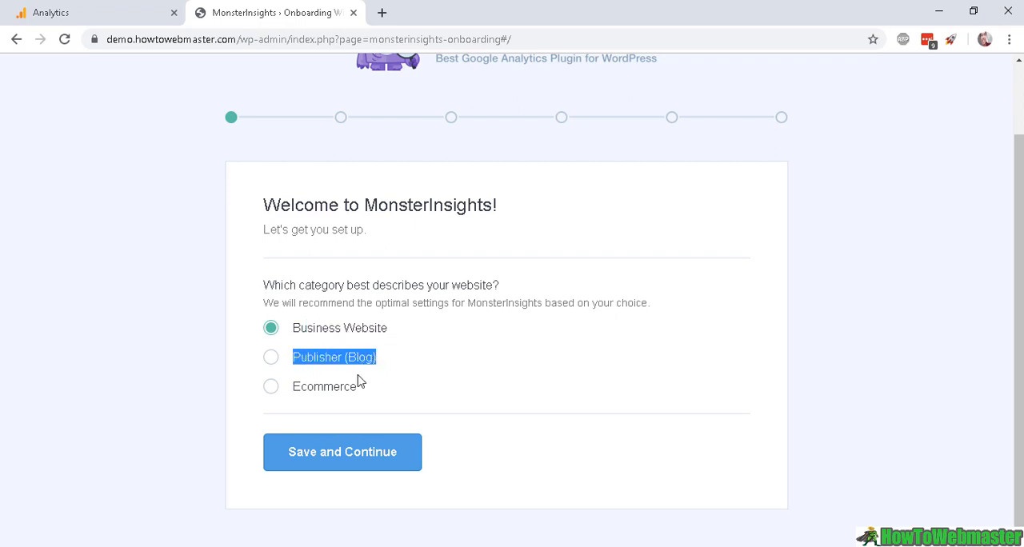
mouse_move(359, 376)
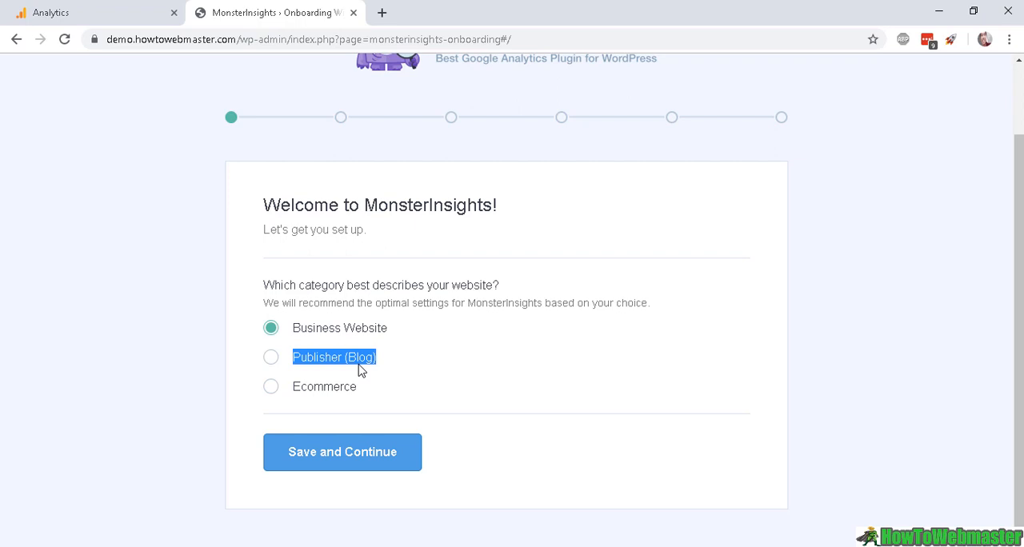
mouse_move(343, 452)
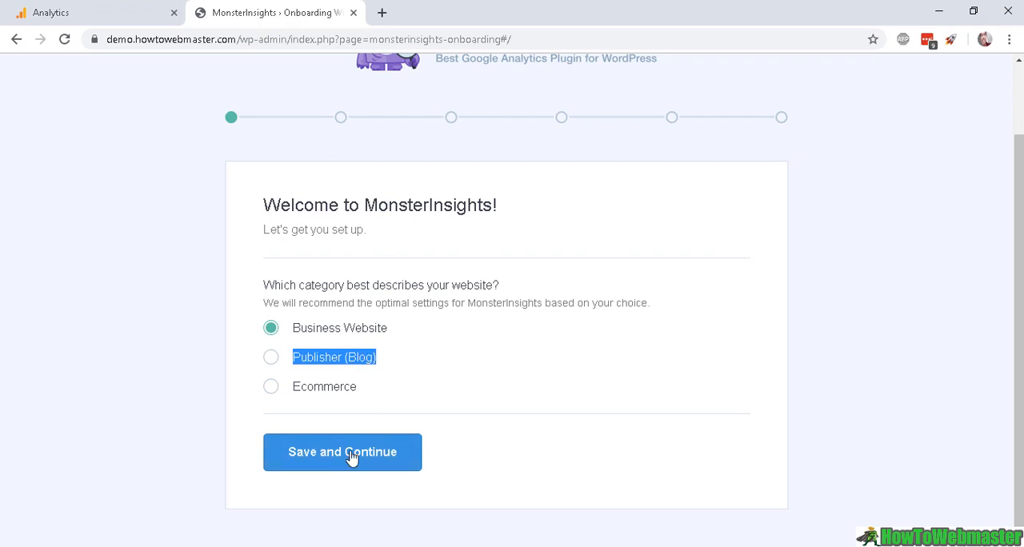
left_click(342, 452)
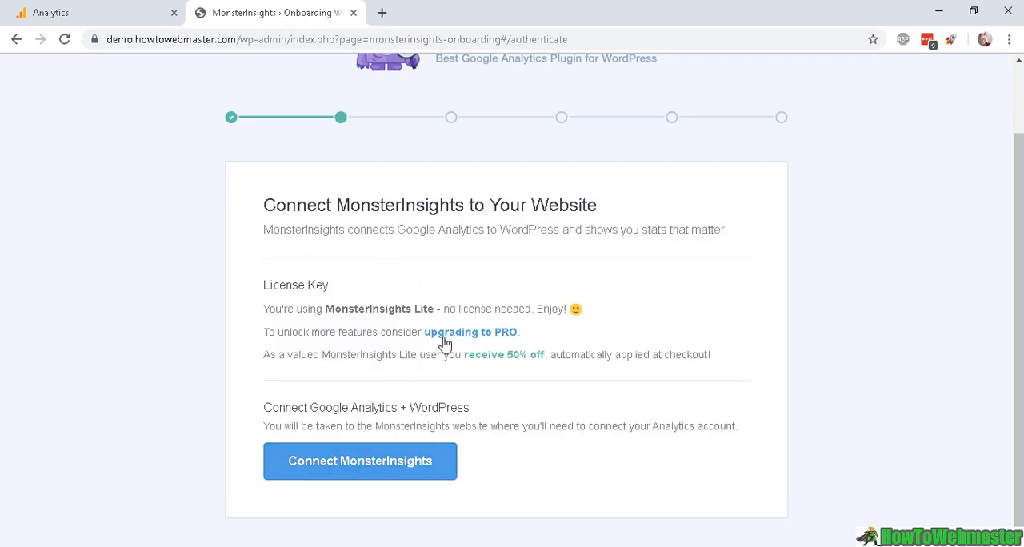
mouse_move(338, 328)
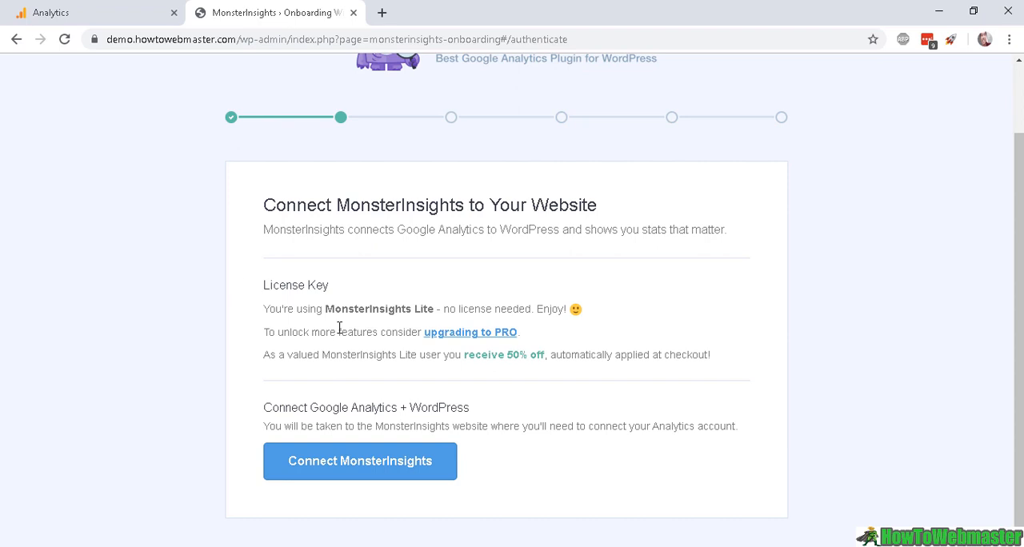
double_click(488, 309)
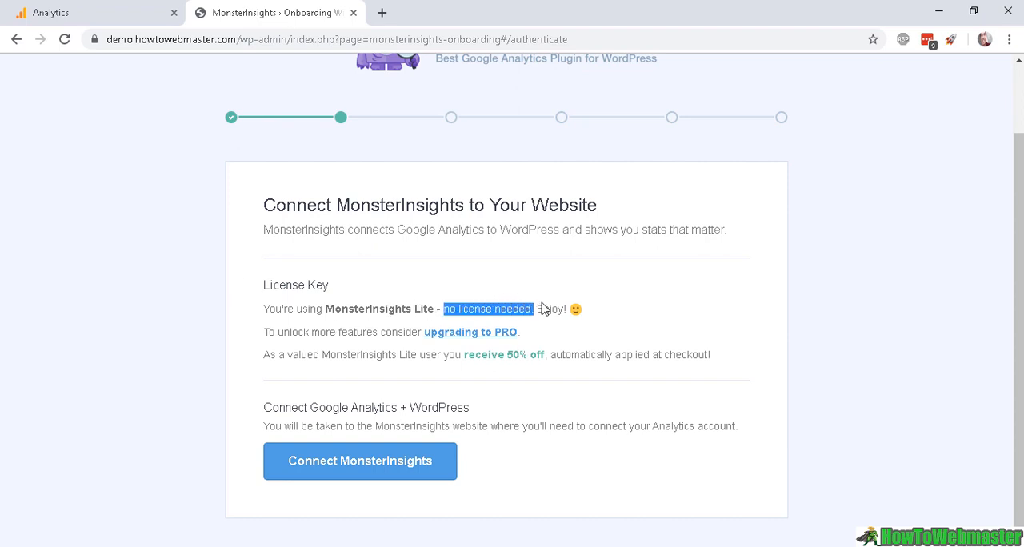
mouse_move(299, 469)
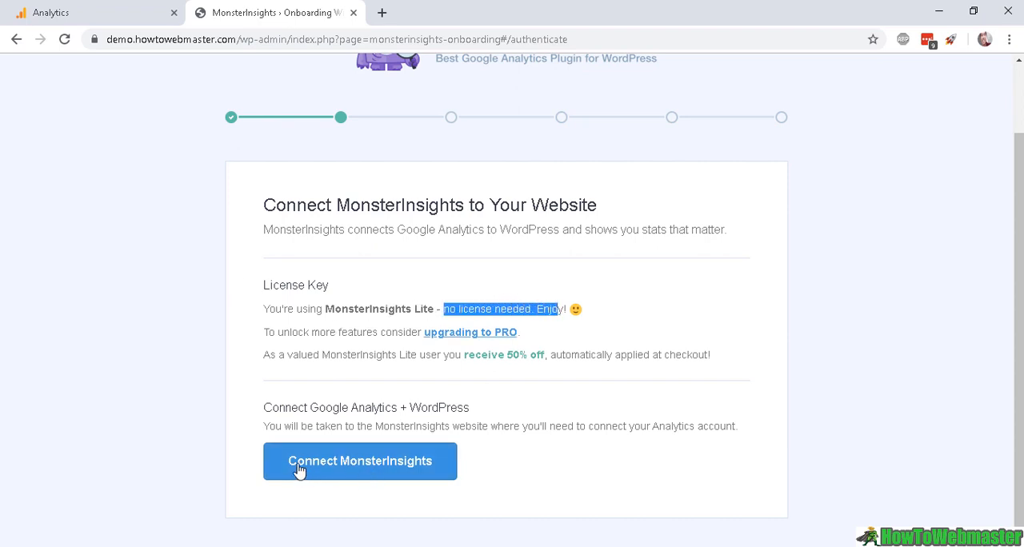
Step: Connect MonsterInsights using the existing Google account and allow the Google Analytics permission
left_click(360, 461)
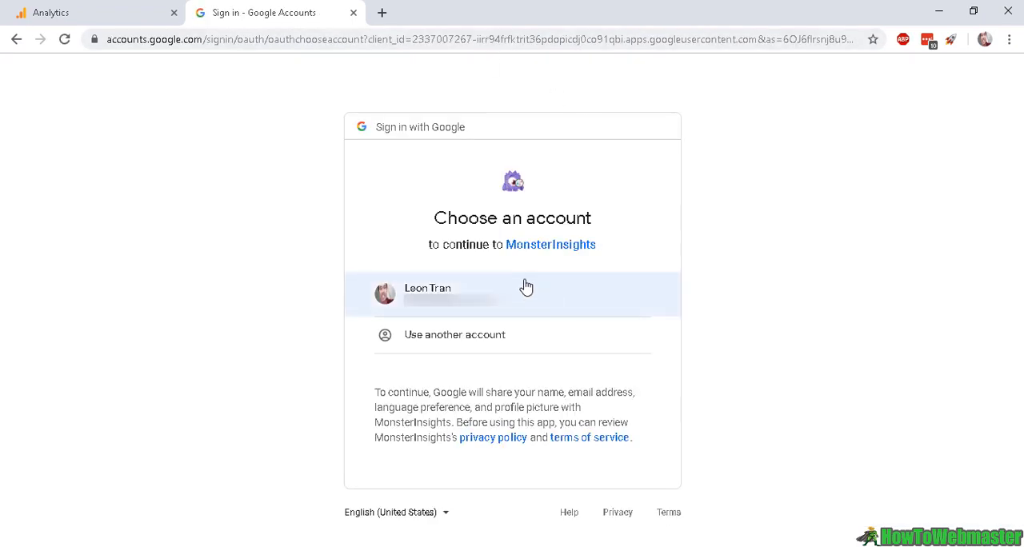
mouse_move(692, 343)
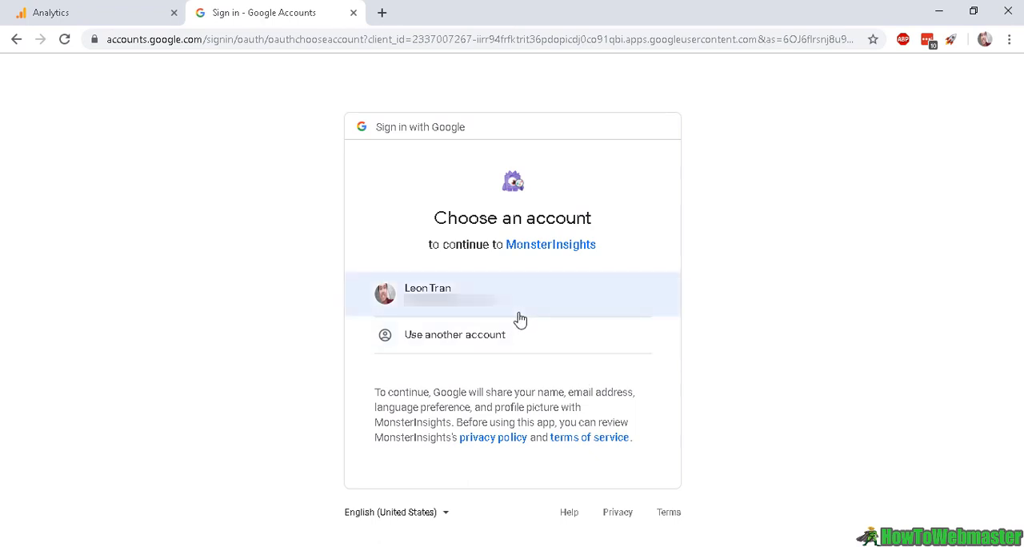
mouse_move(242, 411)
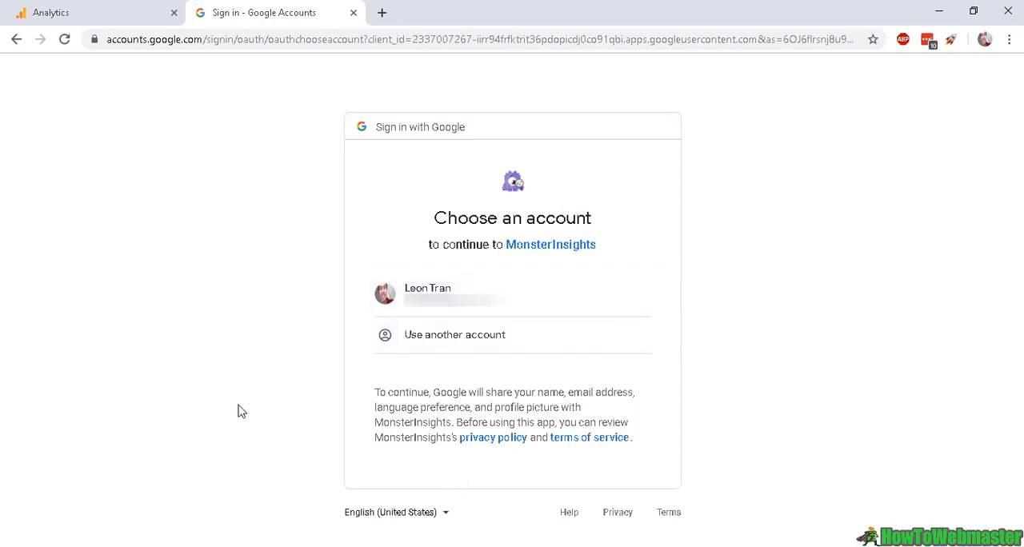
left_click(512, 293)
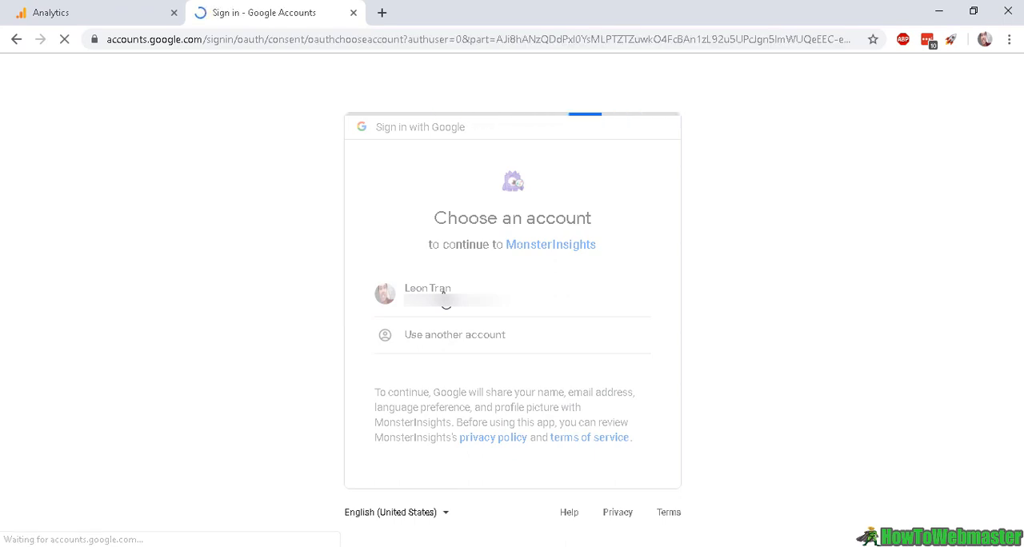
left_click(427, 293)
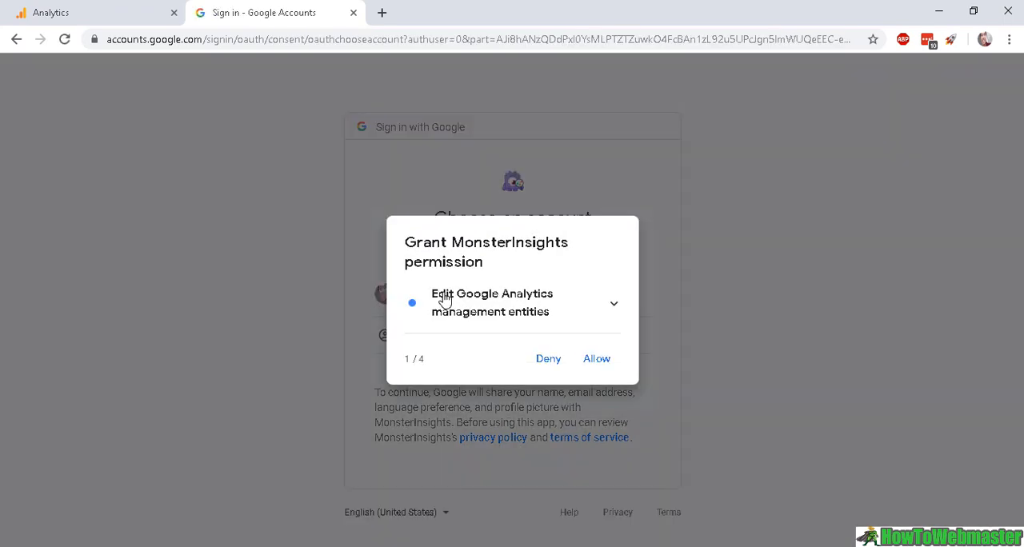
mouse_move(492, 342)
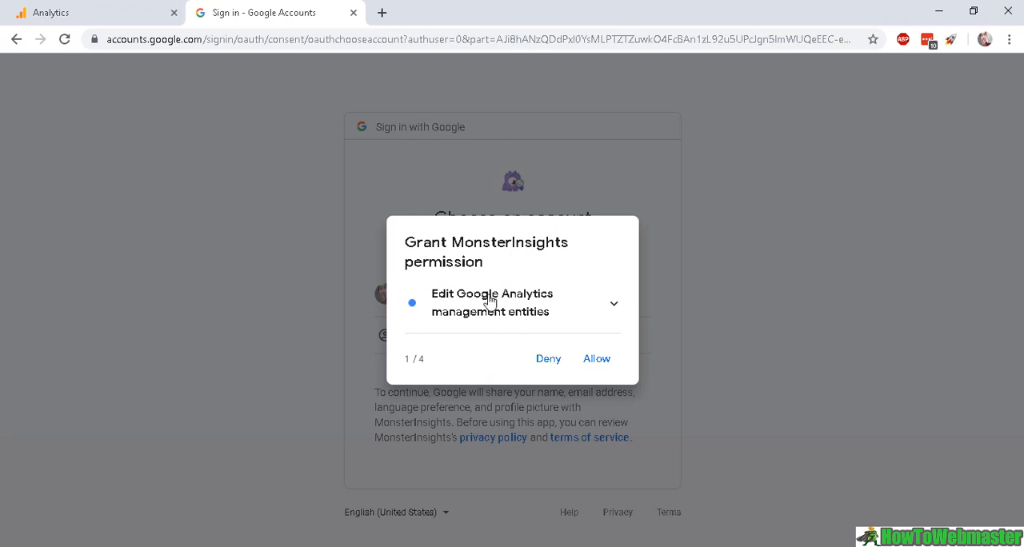
left_click(596, 359)
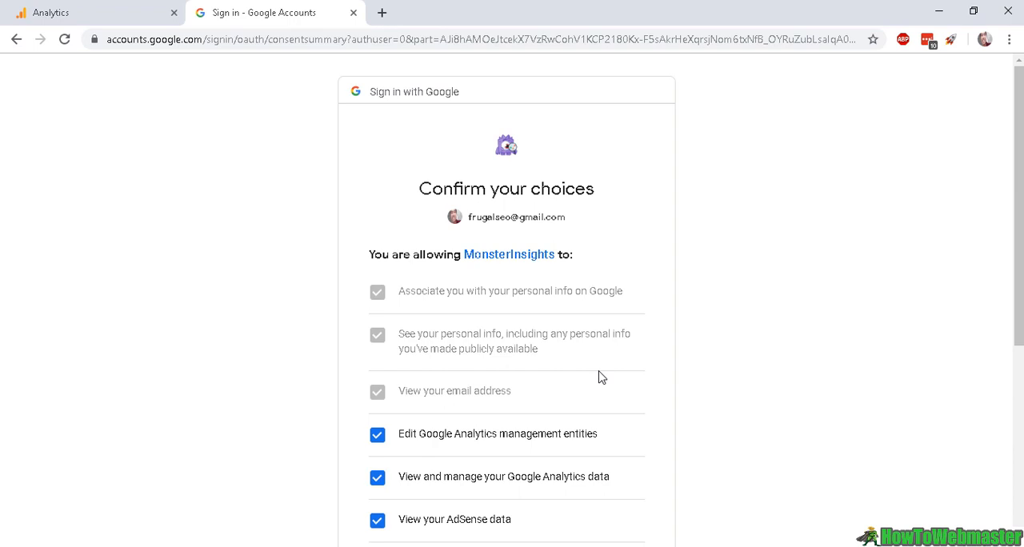
mouse_move(476, 275)
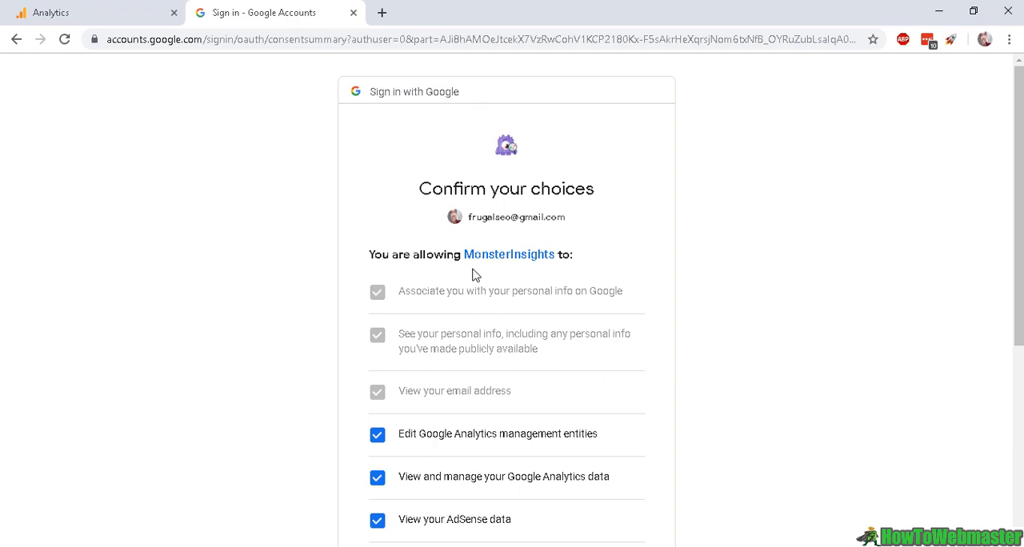
Step: Allow MonsterInsights the checked Analytics, AdSense and Search Console access on Confirm your choices
scroll("down", 3)
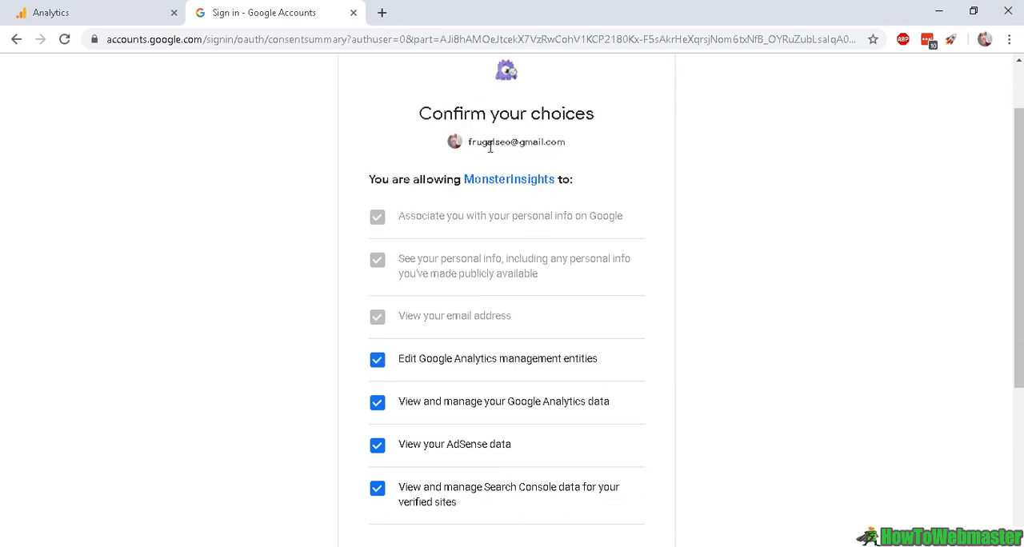
scroll("down", 3)
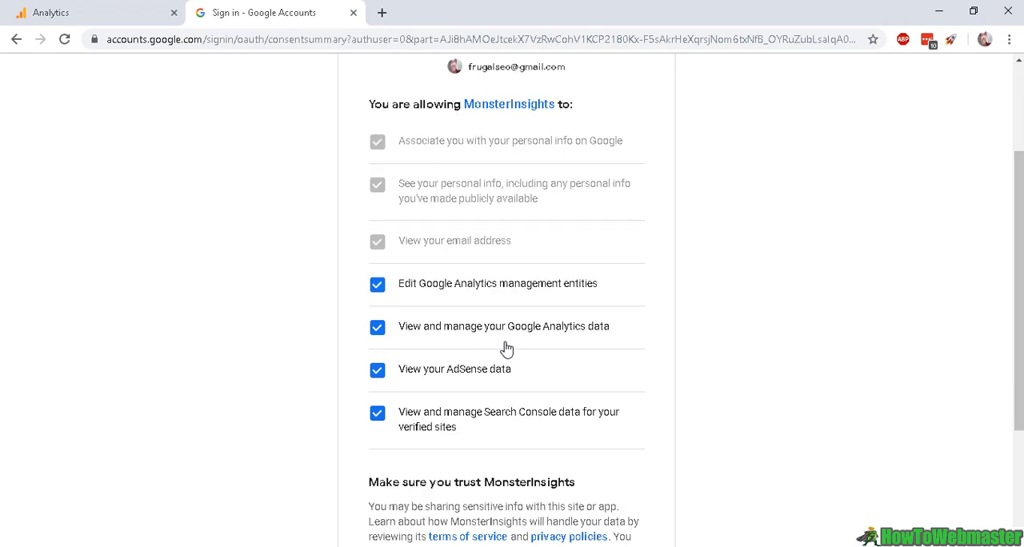
mouse_move(622, 361)
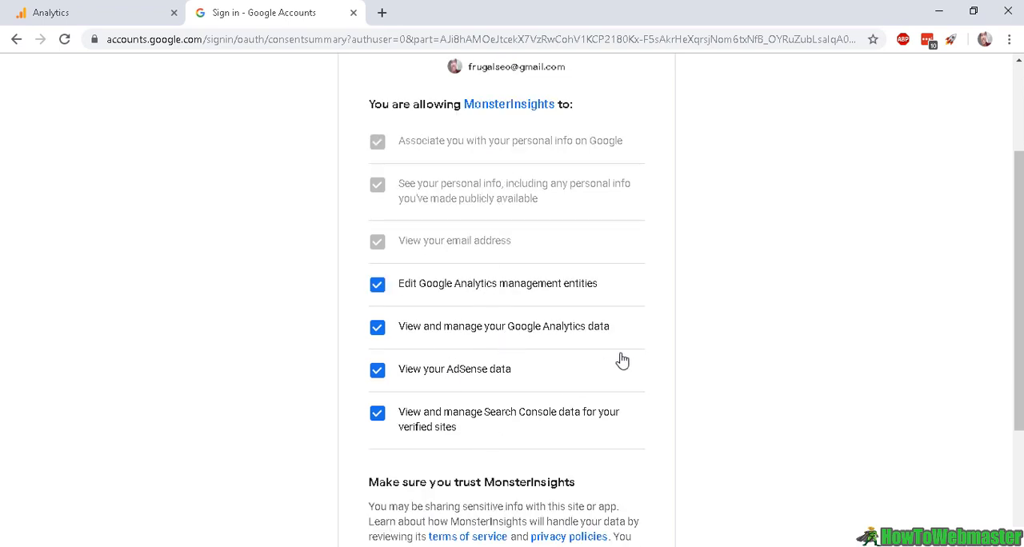
mouse_move(602, 350)
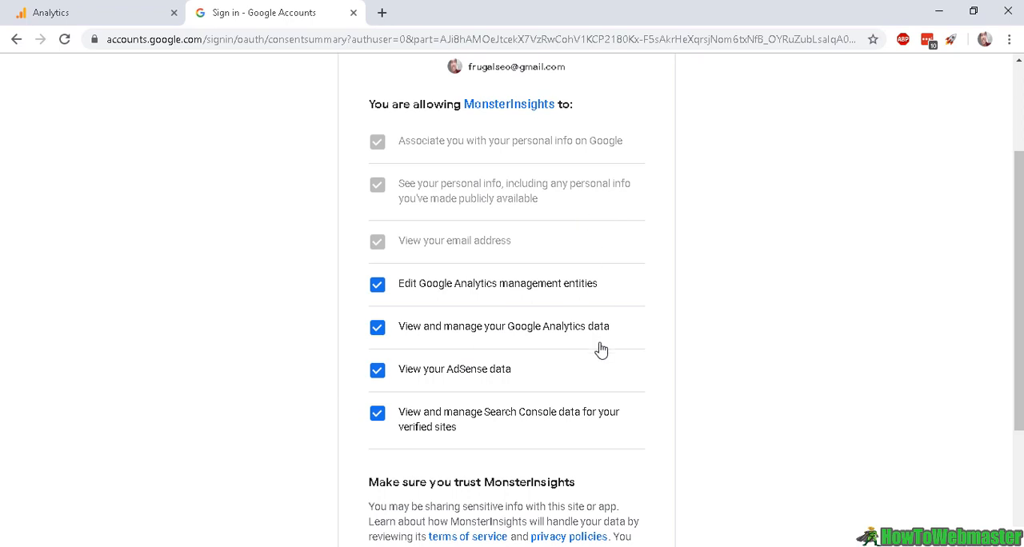
mouse_move(560, 265)
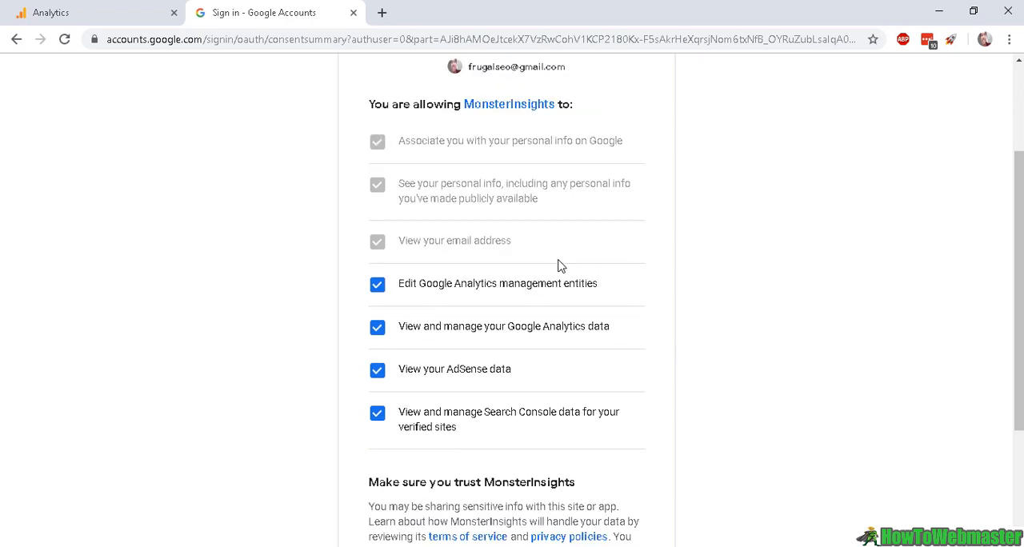
mouse_move(511, 343)
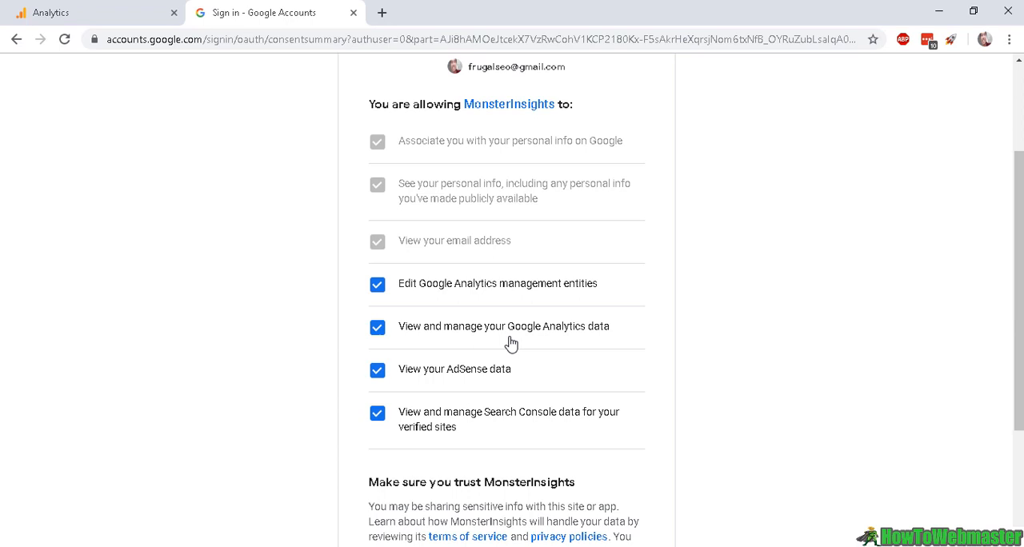
mouse_move(514, 214)
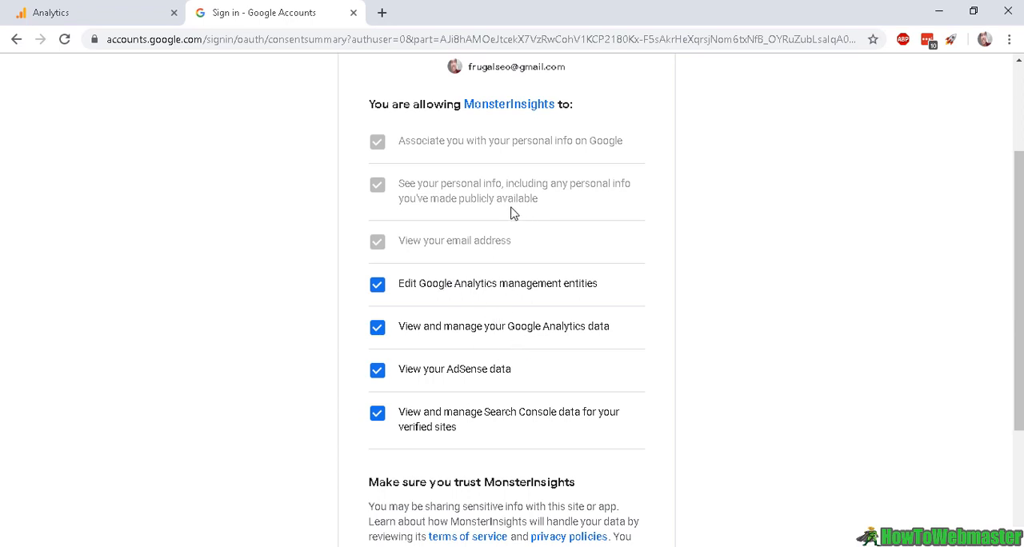
mouse_move(536, 322)
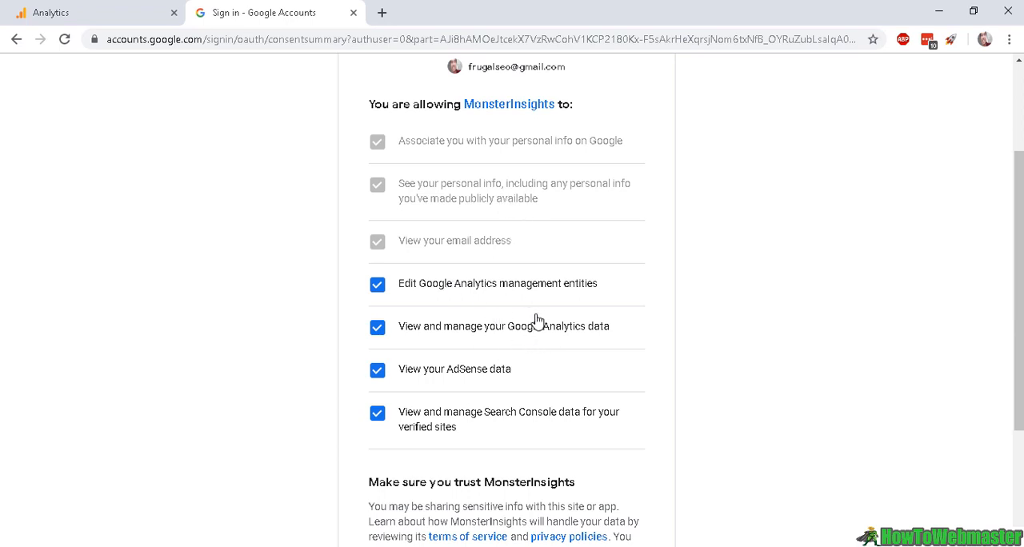
scroll("down", 3)
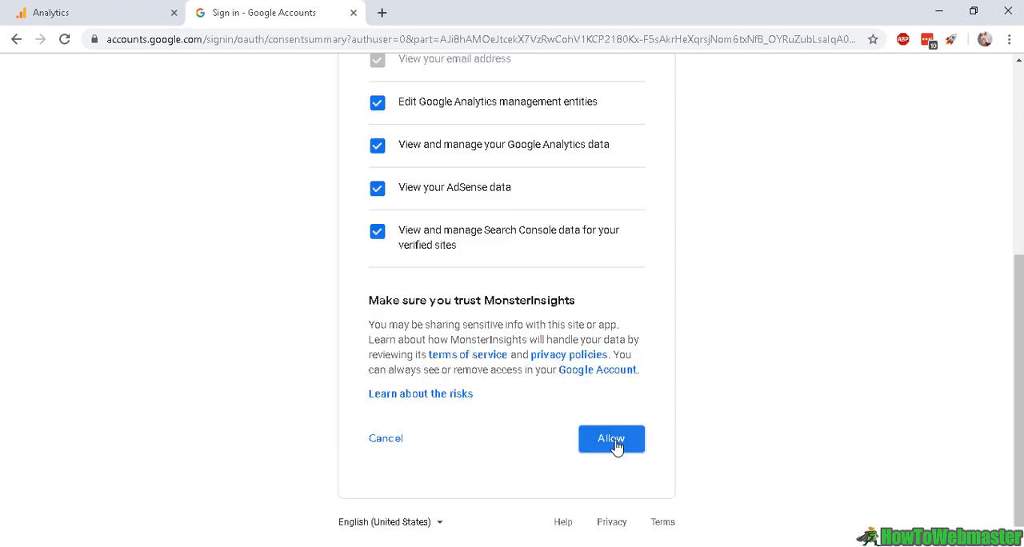
left_click(612, 438)
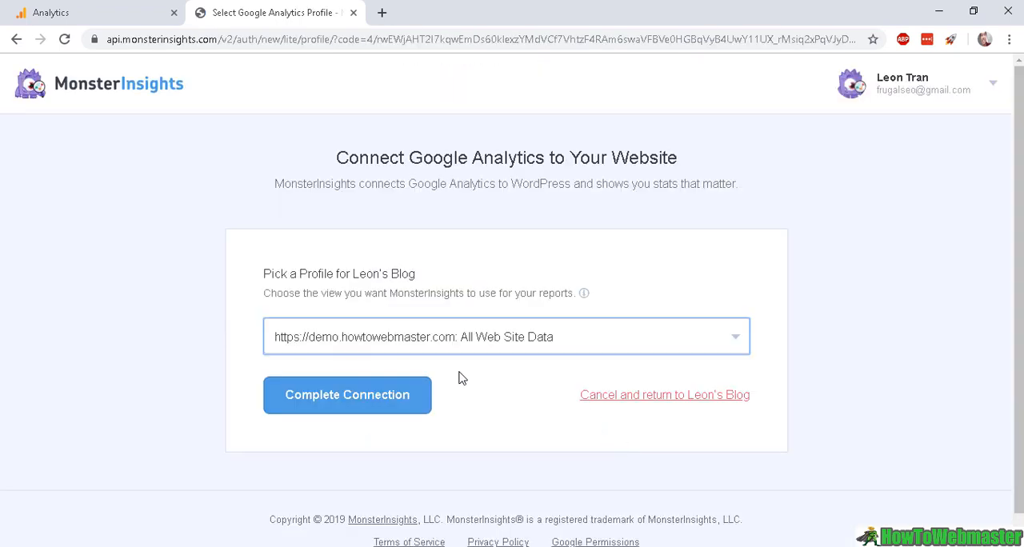
mouse_move(405, 438)
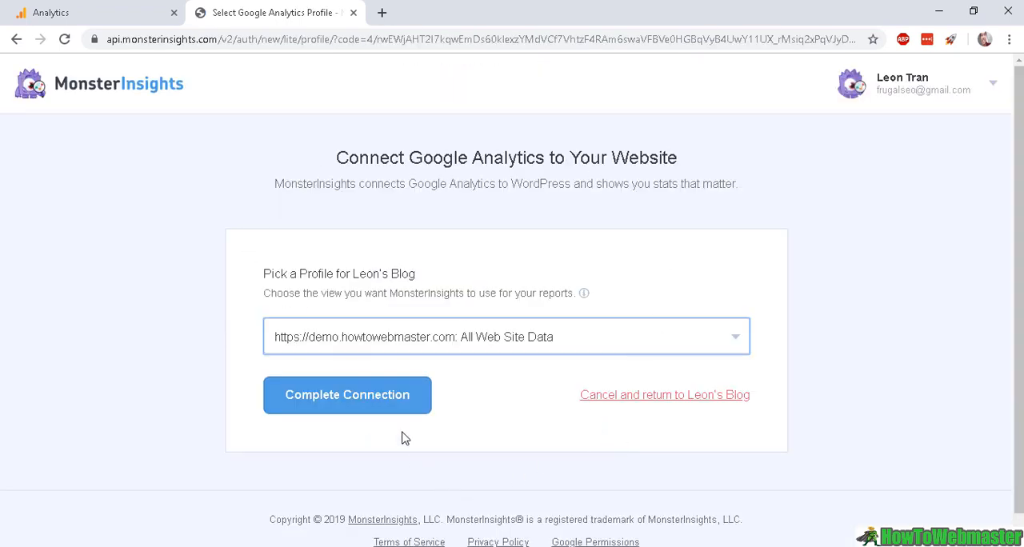
mouse_move(539, 321)
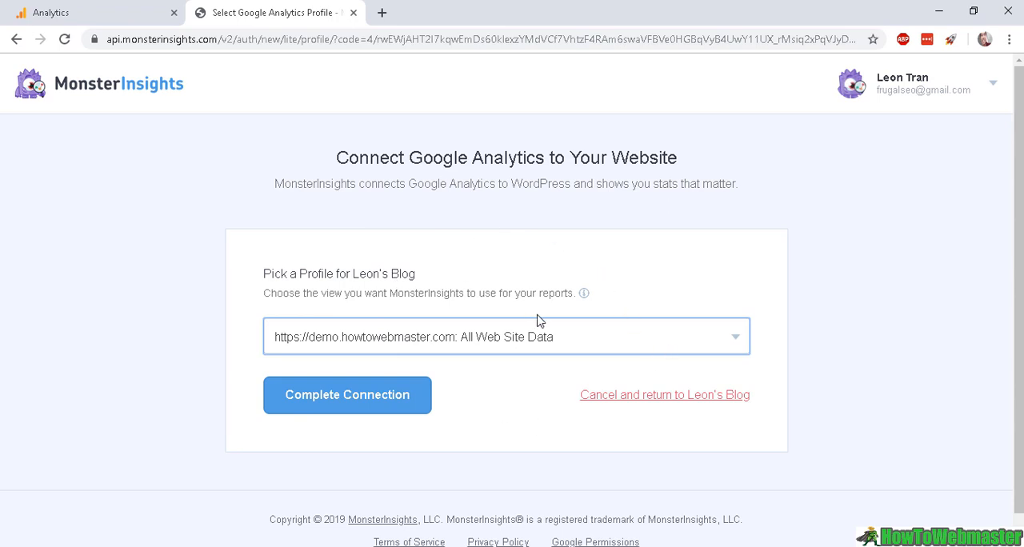
mouse_move(534, 264)
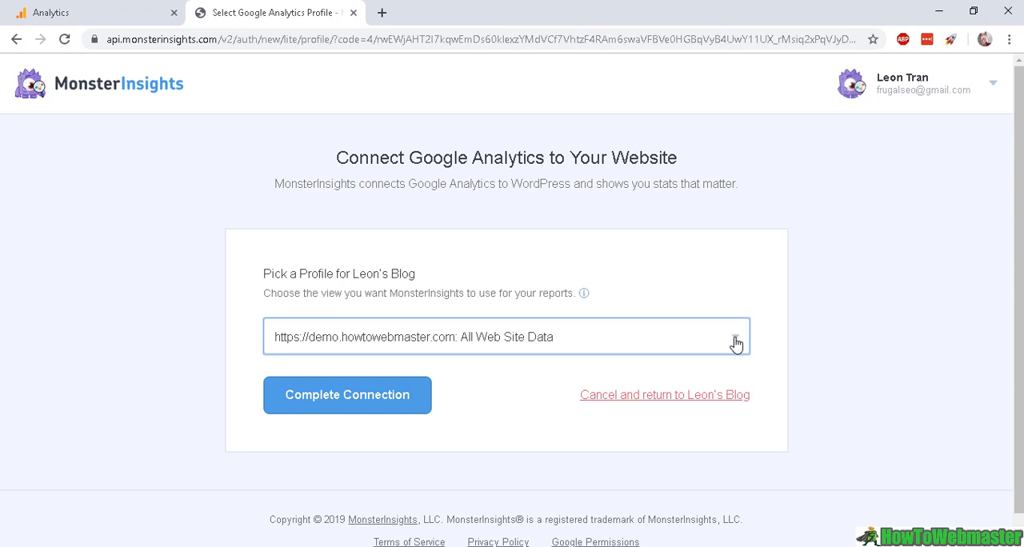
mouse_move(400, 337)
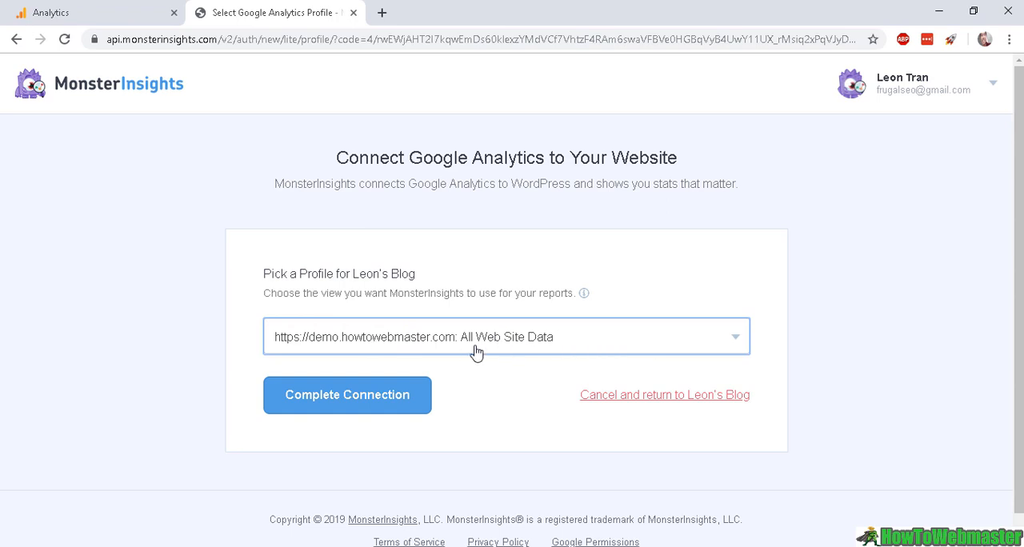
mouse_move(309, 368)
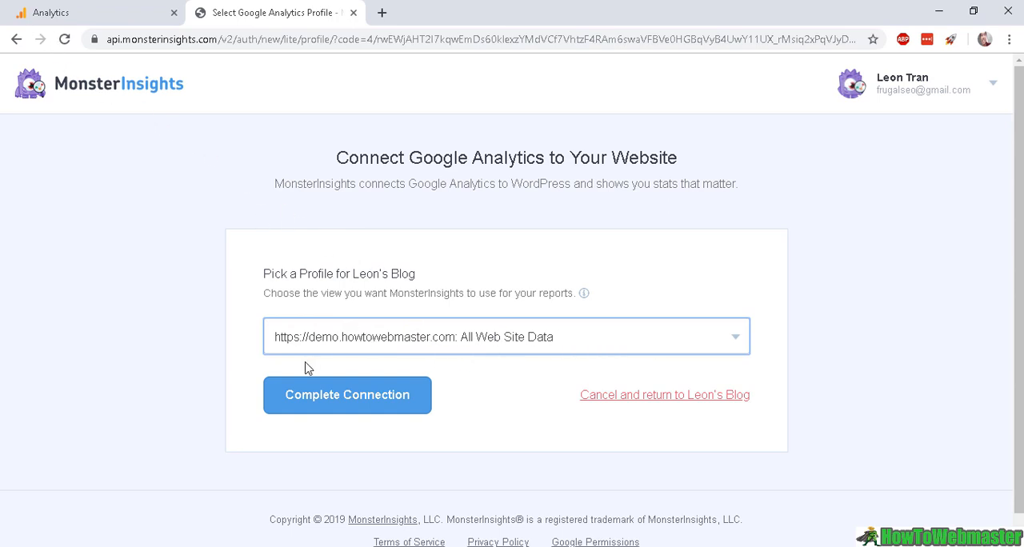
mouse_move(311, 358)
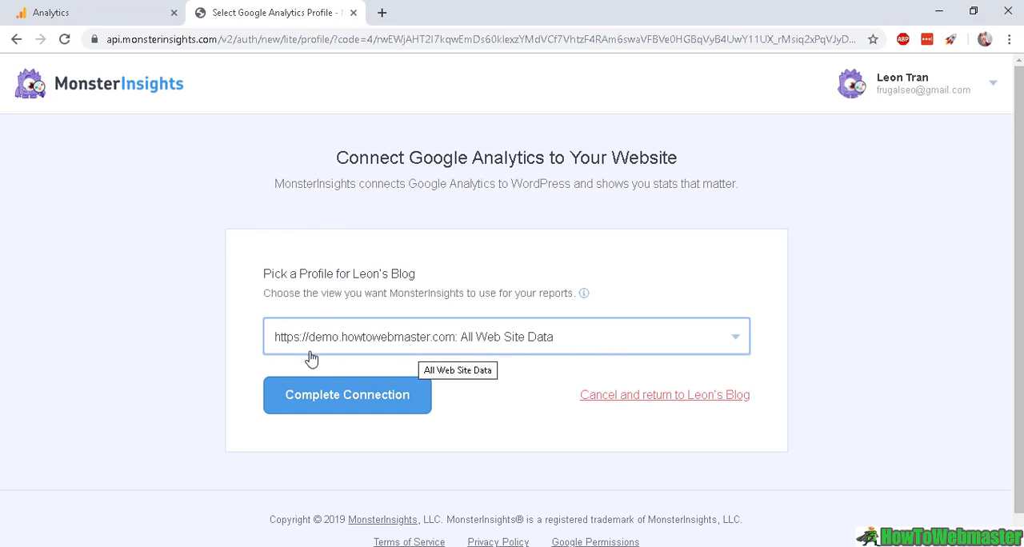
mouse_move(447, 358)
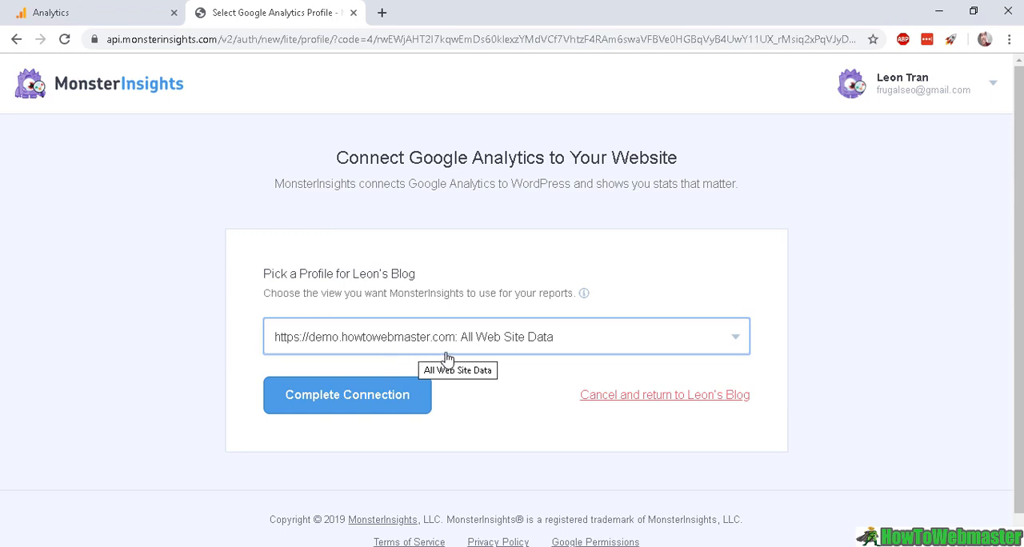
mouse_move(414, 339)
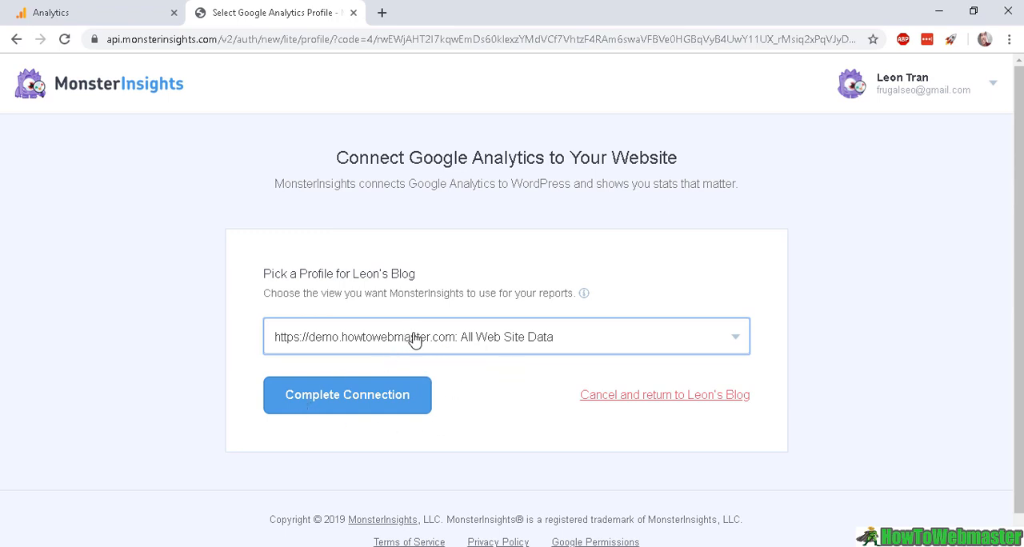
Step: Complete the connection using the demo.howtowebmaster.com All Web Site Data profile
left_click(348, 394)
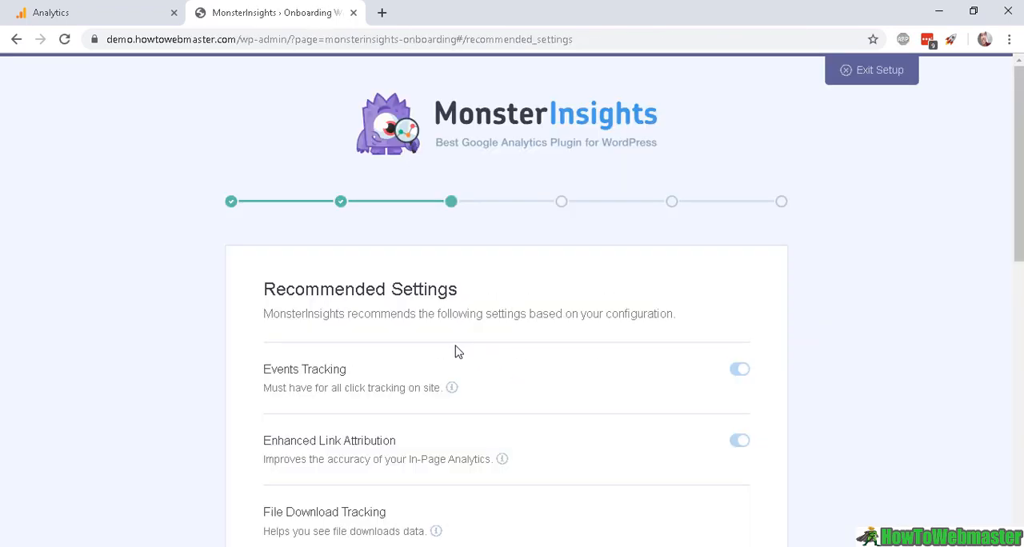
mouse_move(509, 338)
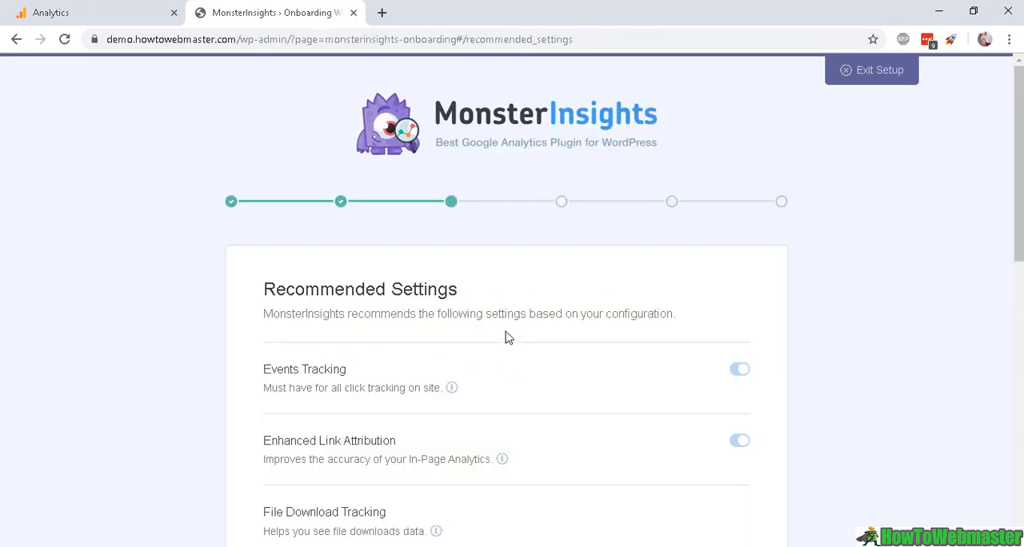
mouse_move(572, 299)
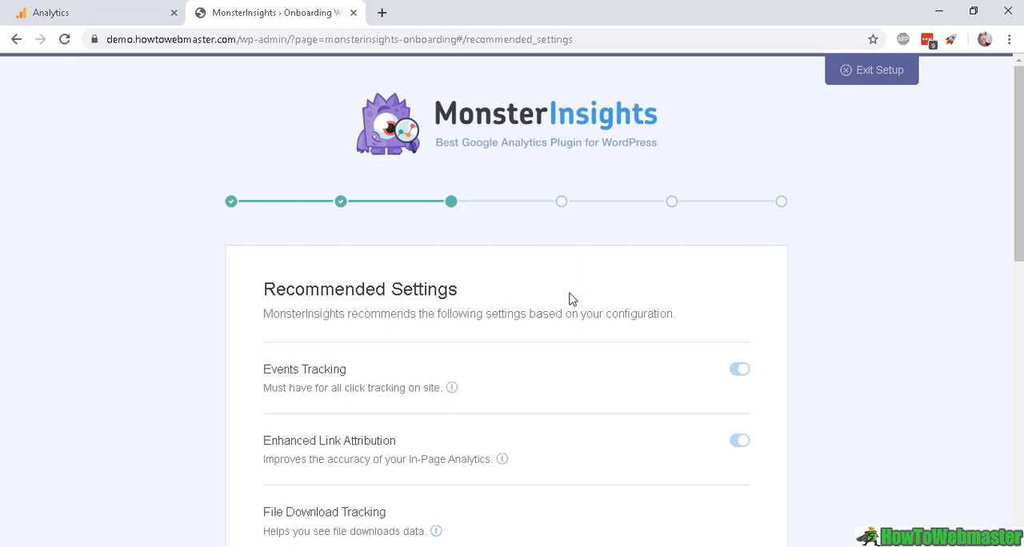
Step: Turn on Install Updates Automatically in Recommended Settings and save
scroll("down", 3)
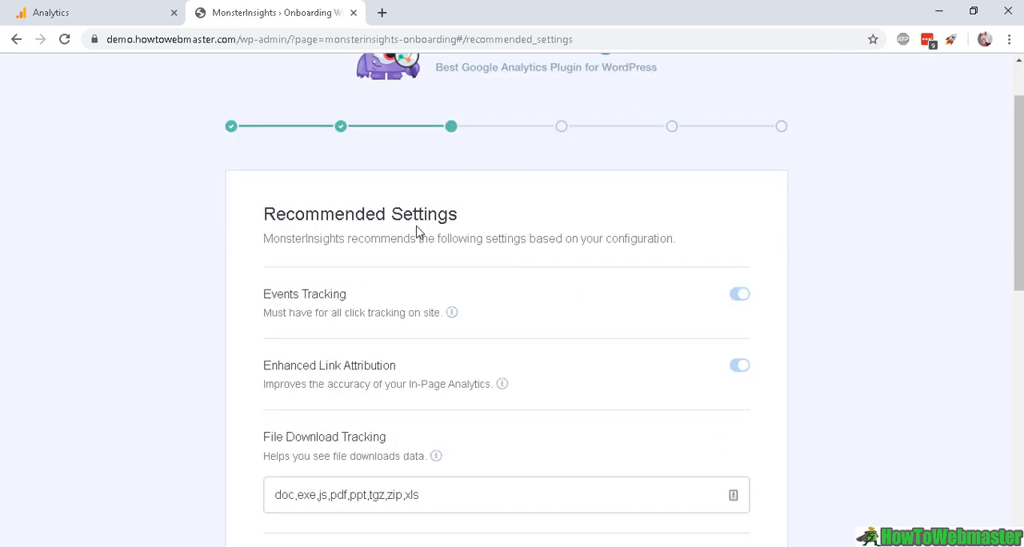
mouse_move(459, 233)
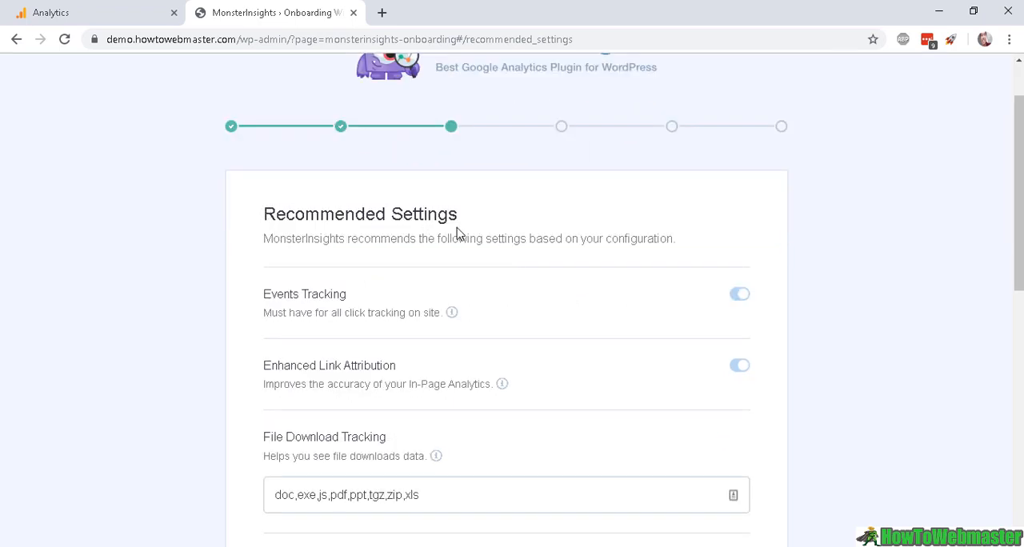
scroll("down", 3)
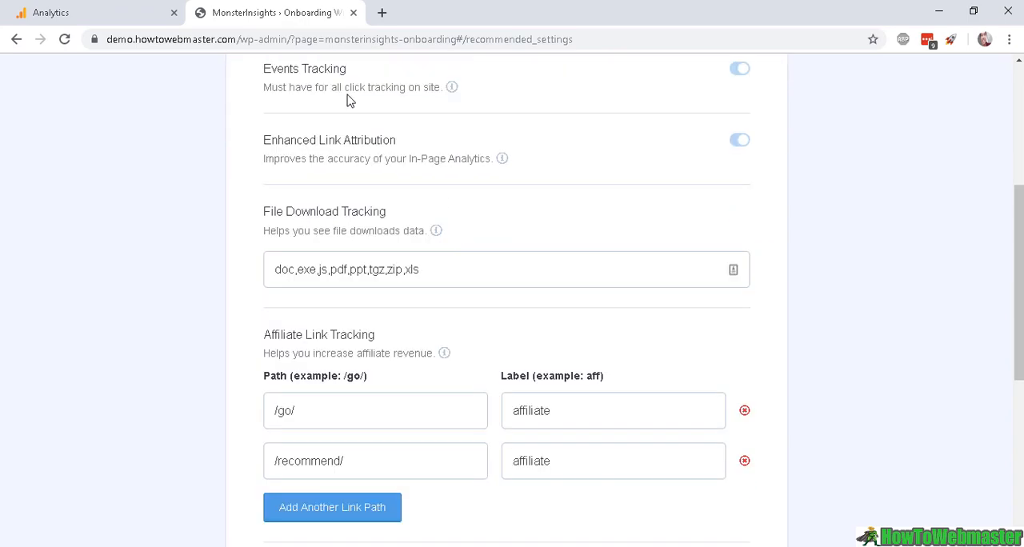
scroll("up", 3)
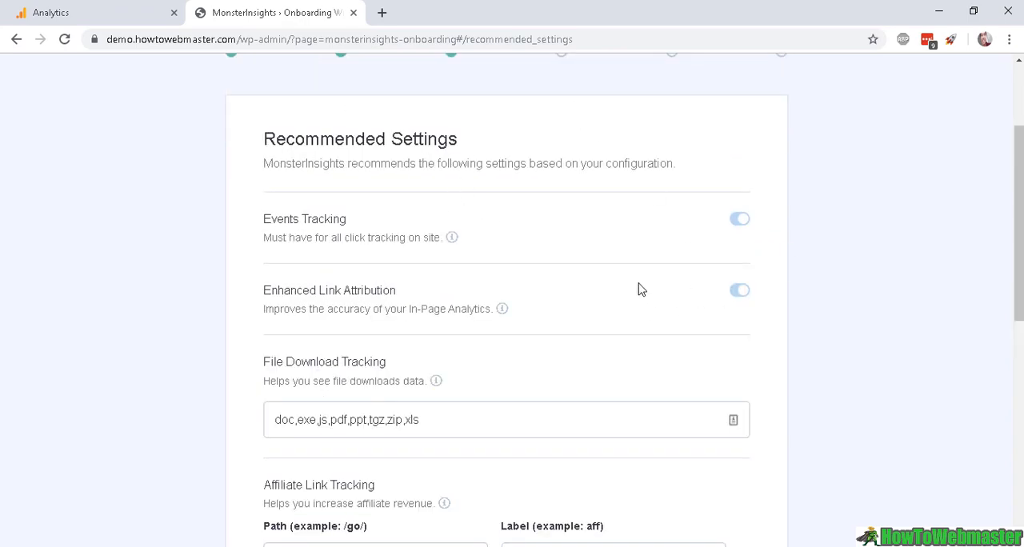
scroll("down", 3)
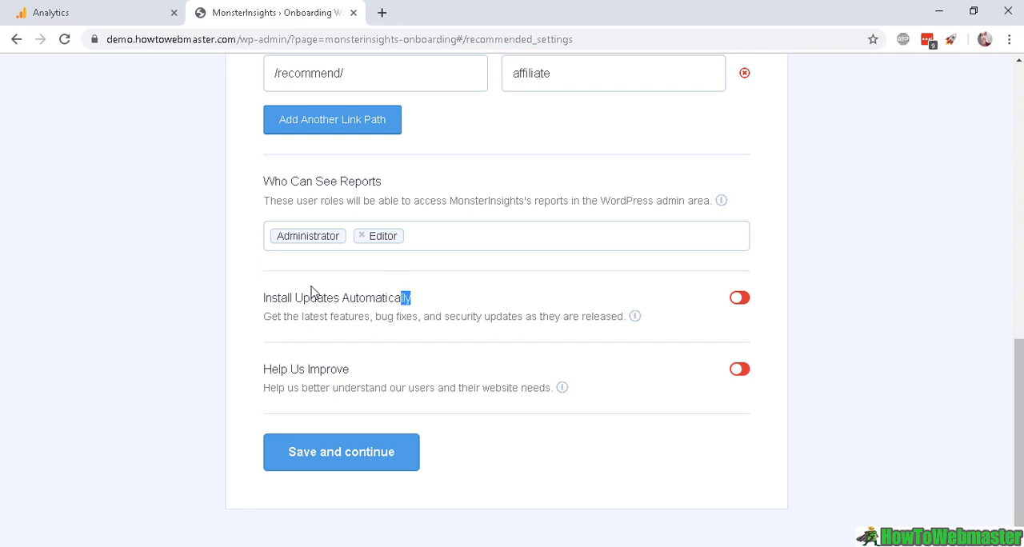
triple_click(336, 298)
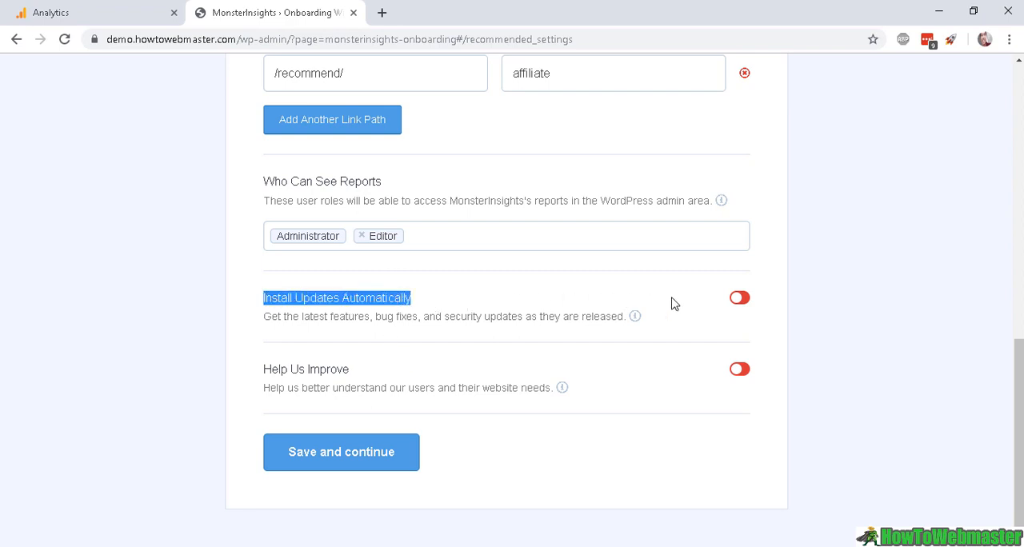
left_click(739, 298)
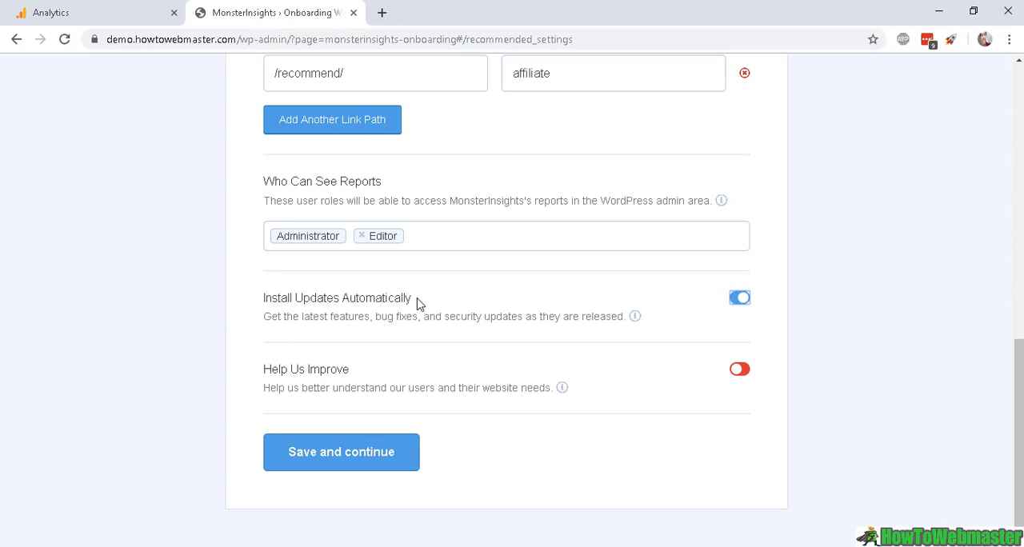
mouse_move(392, 281)
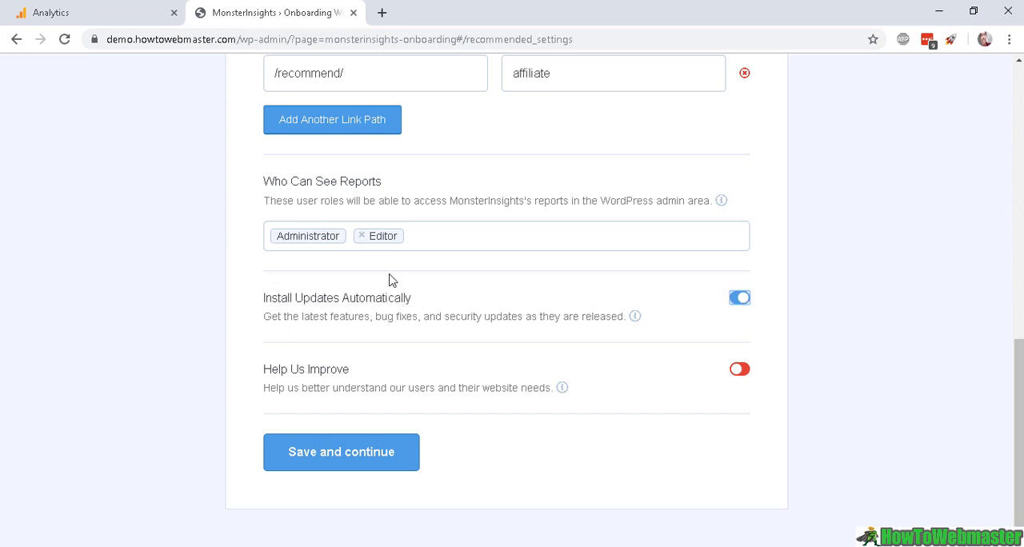
mouse_move(356, 255)
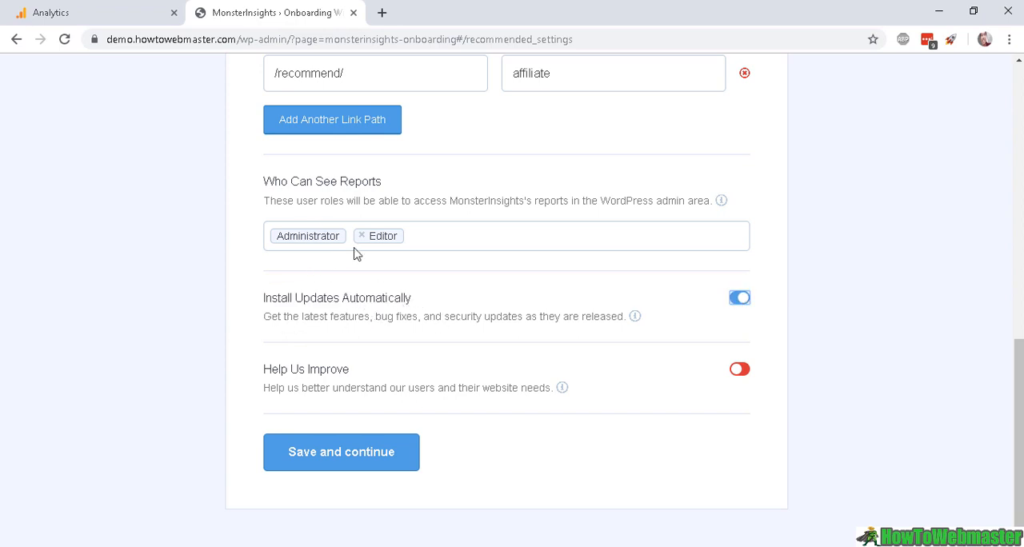
left_click(341, 453)
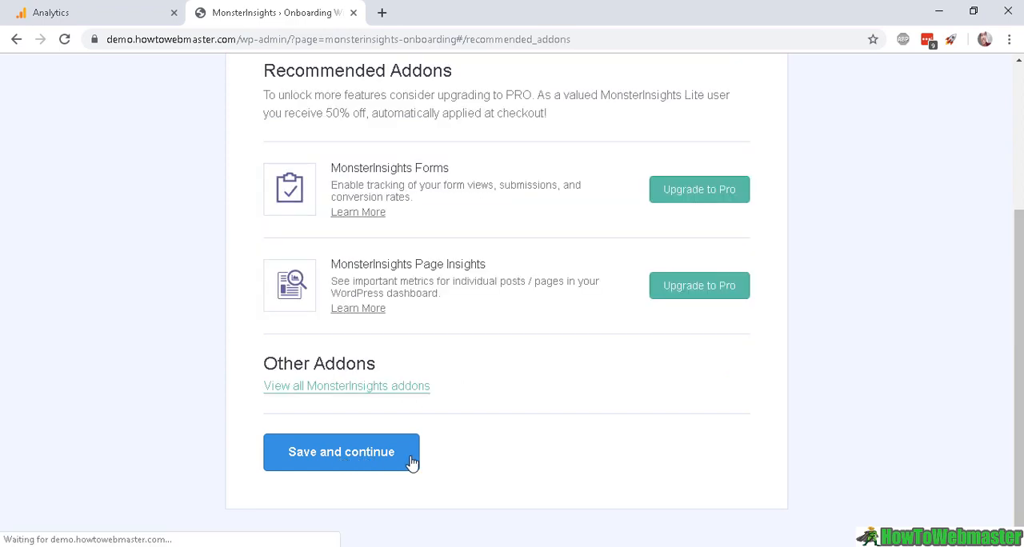
Step: Continue past the Recommended Addons step without installing any addons
scroll("up", 3)
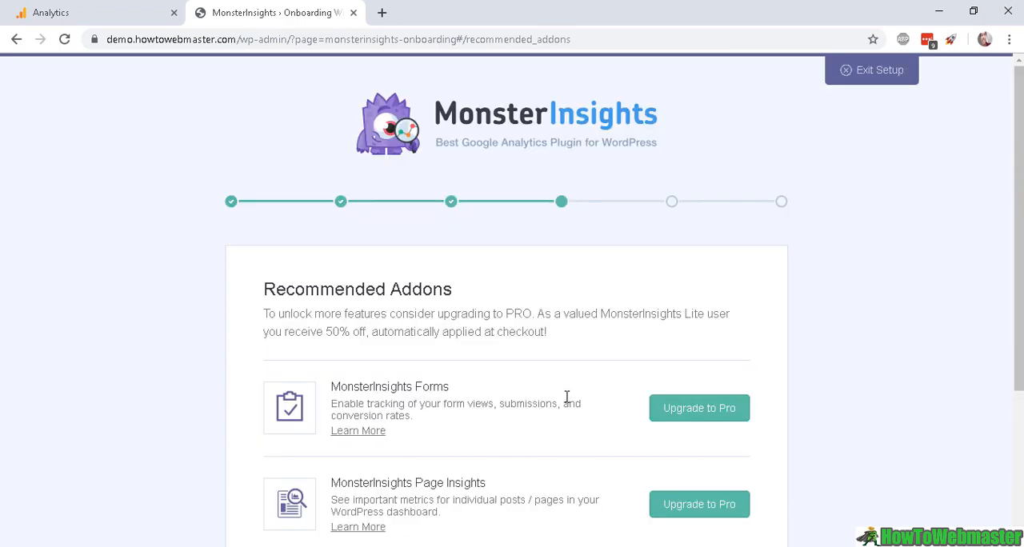
scroll("down", 3)
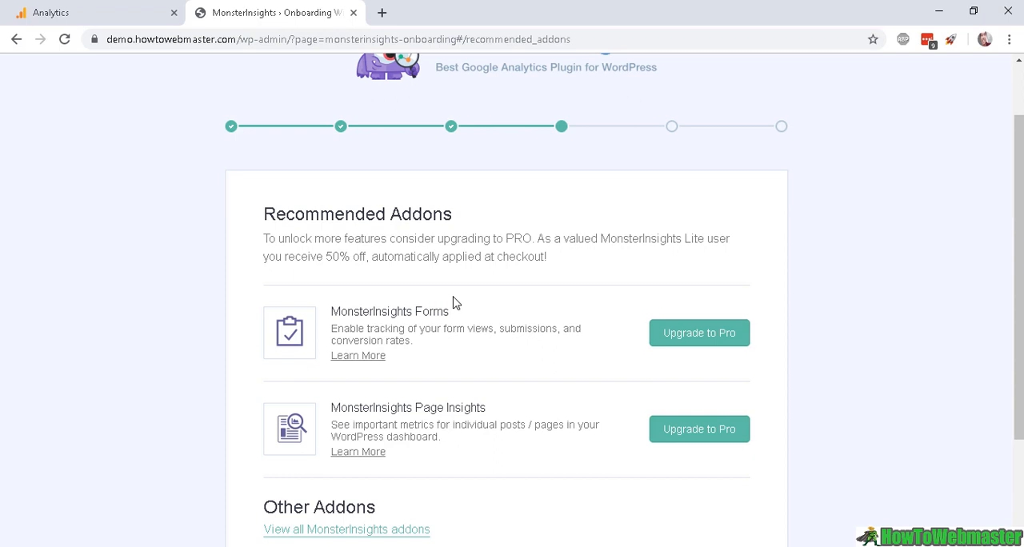
scroll("down", 3)
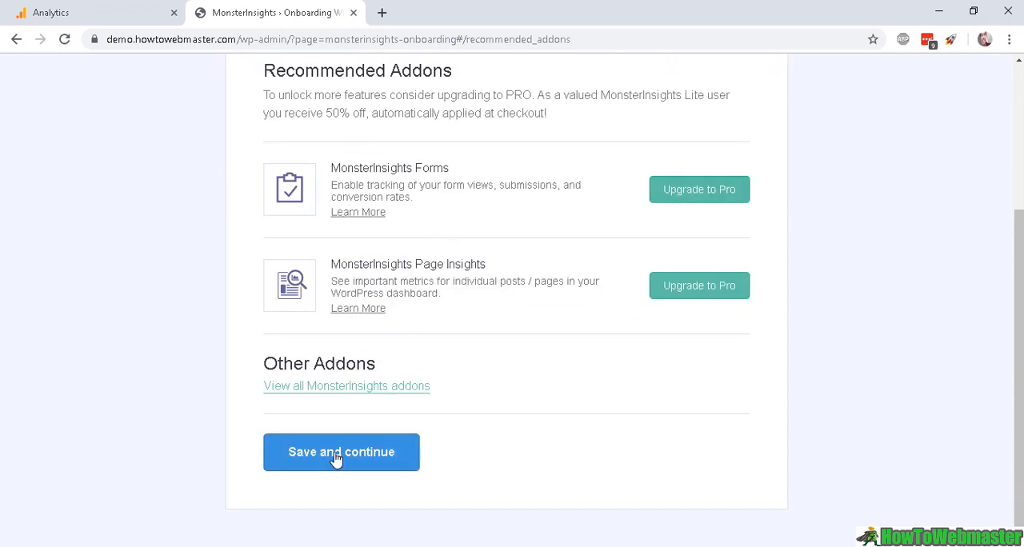
left_click(341, 452)
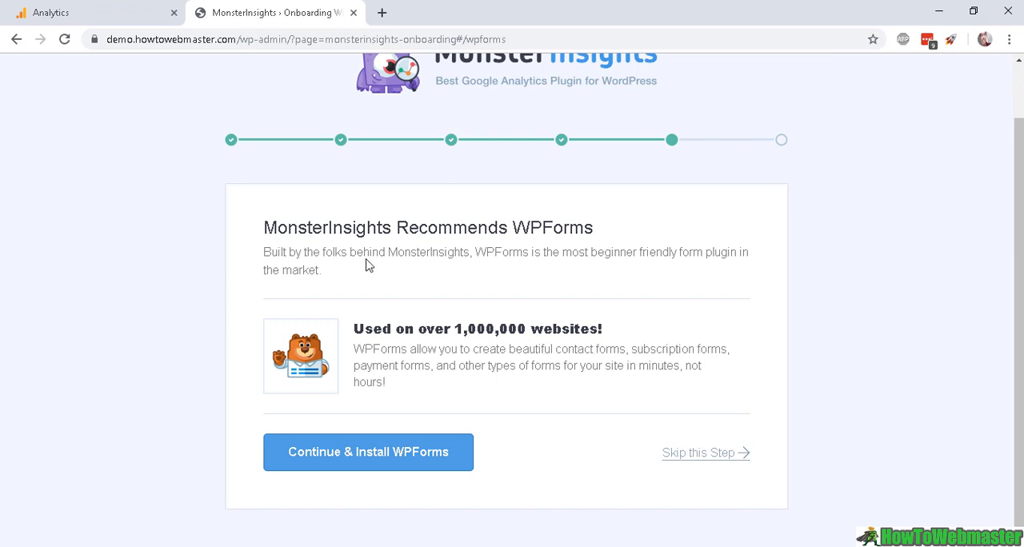
Step: Skip installing WPForms and finish setup, exiting the wizard
left_click(698, 453)
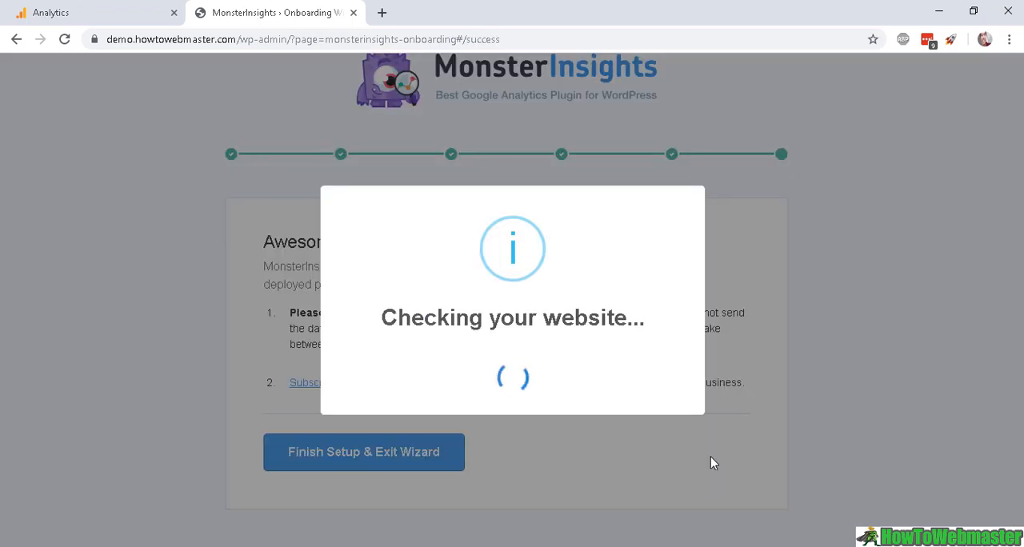
mouse_move(590, 368)
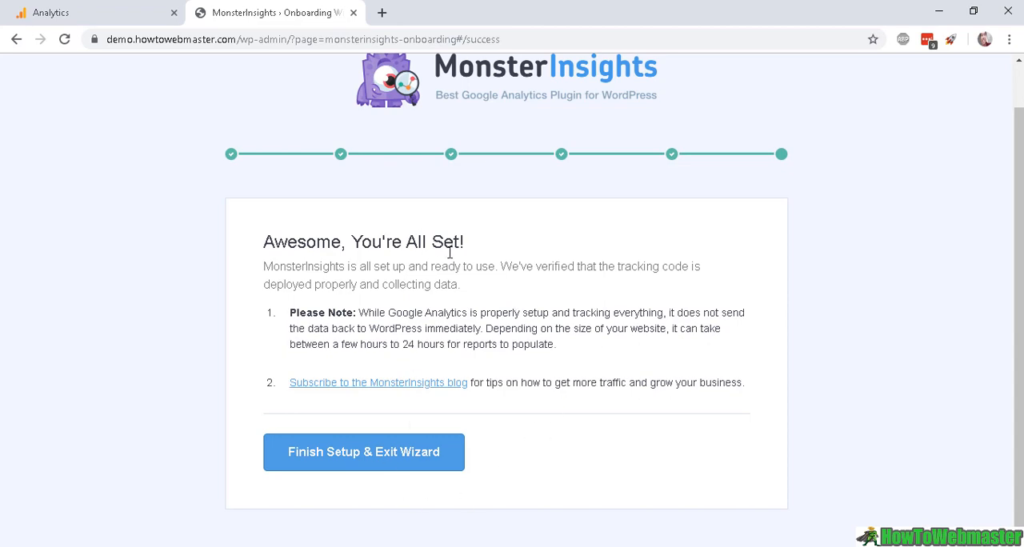
left_click(363, 452)
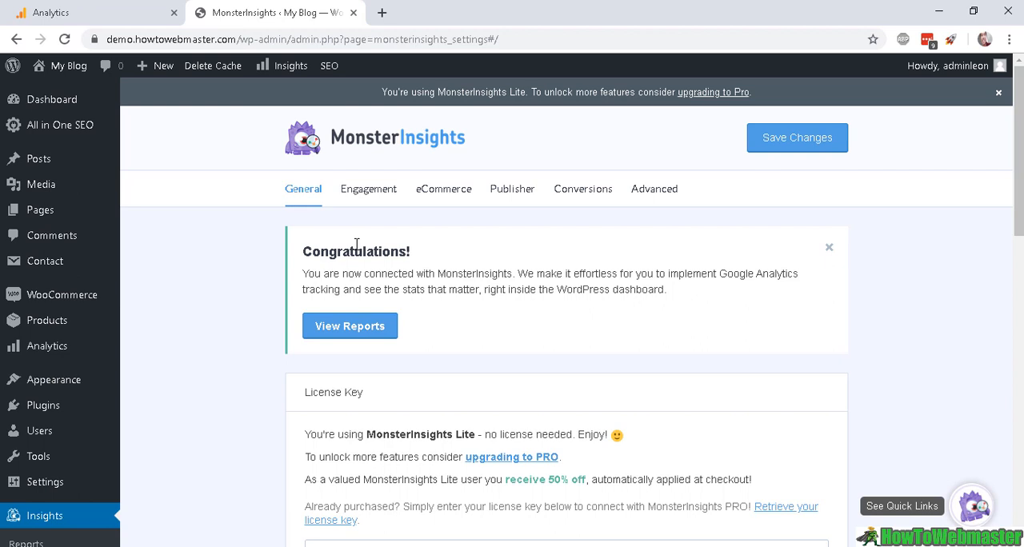
Step: From the Congratulations notice, open the MonsterInsights Overview Report via View Reports
double_click(355, 252)
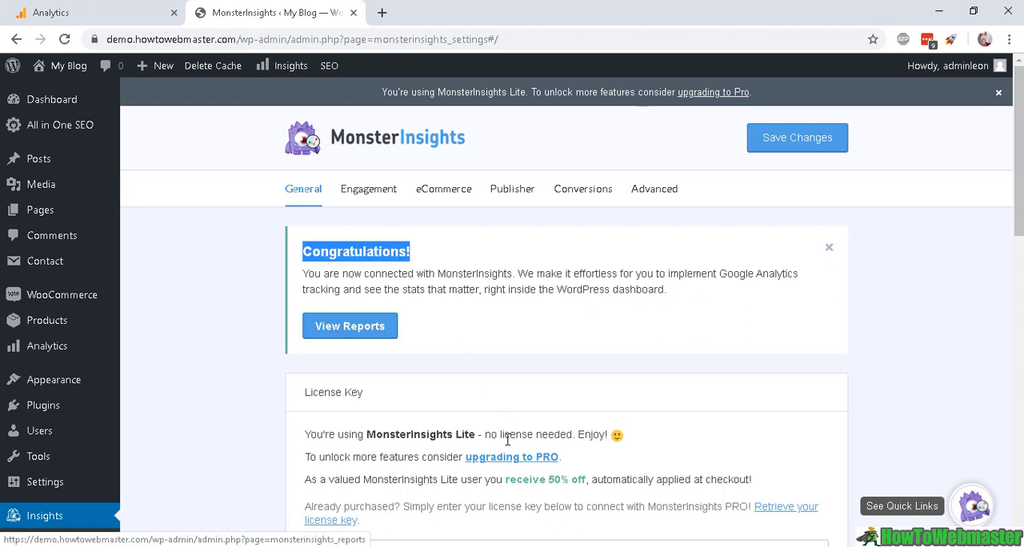
left_click(829, 246)
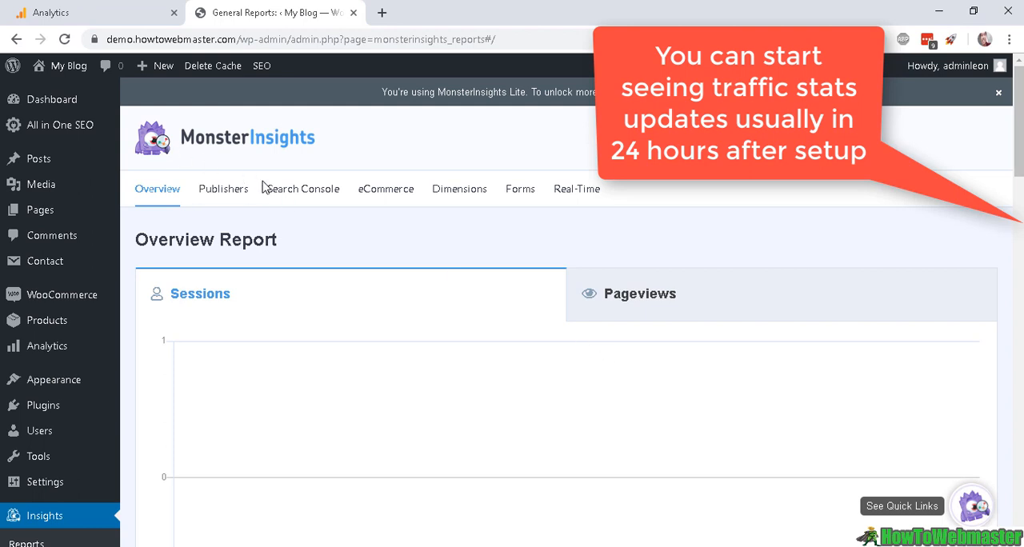
mouse_move(395, 321)
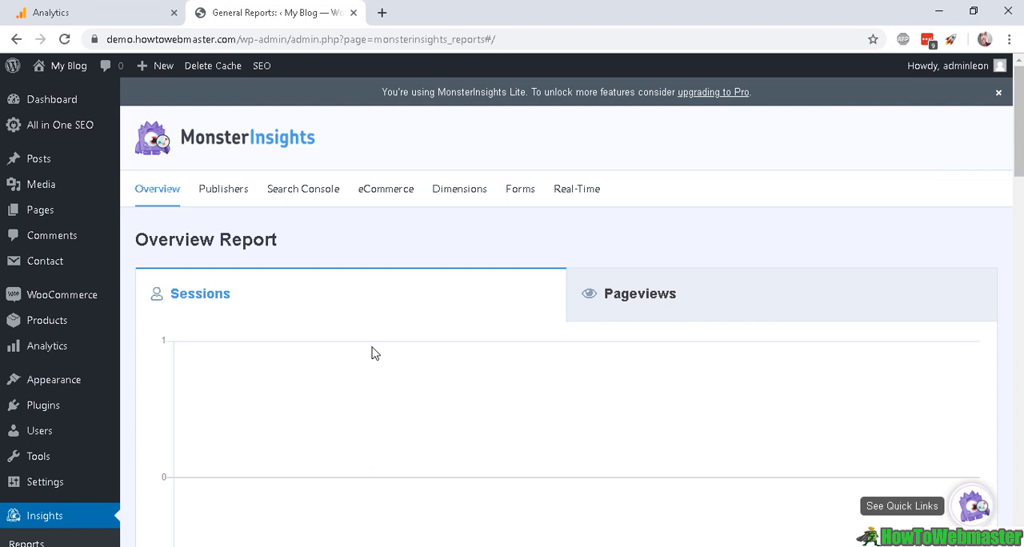
mouse_move(229, 265)
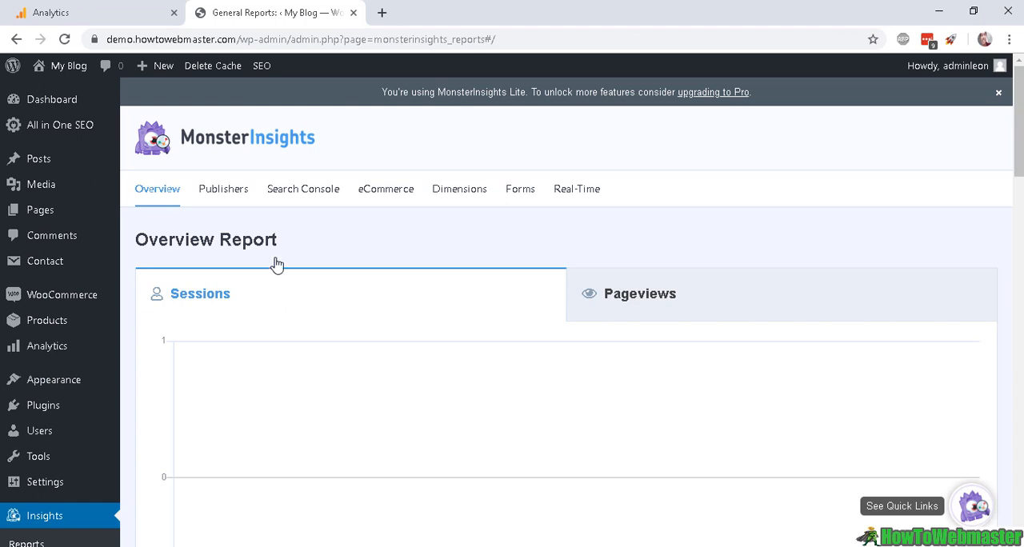
mouse_move(234, 91)
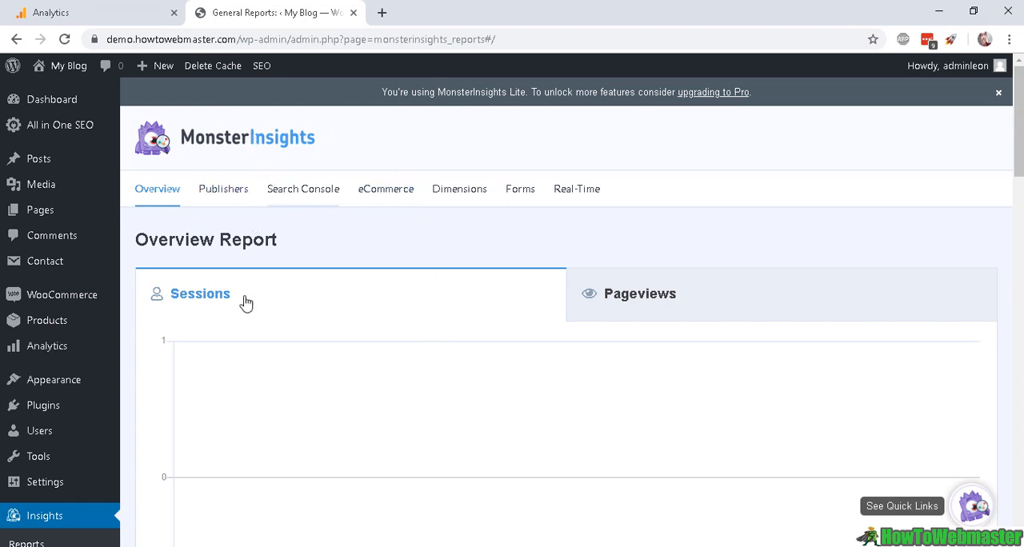
Step: Switch to the new tab showing the WordPress Dashboard with the MonsterInsights widget
left_click(456, 12)
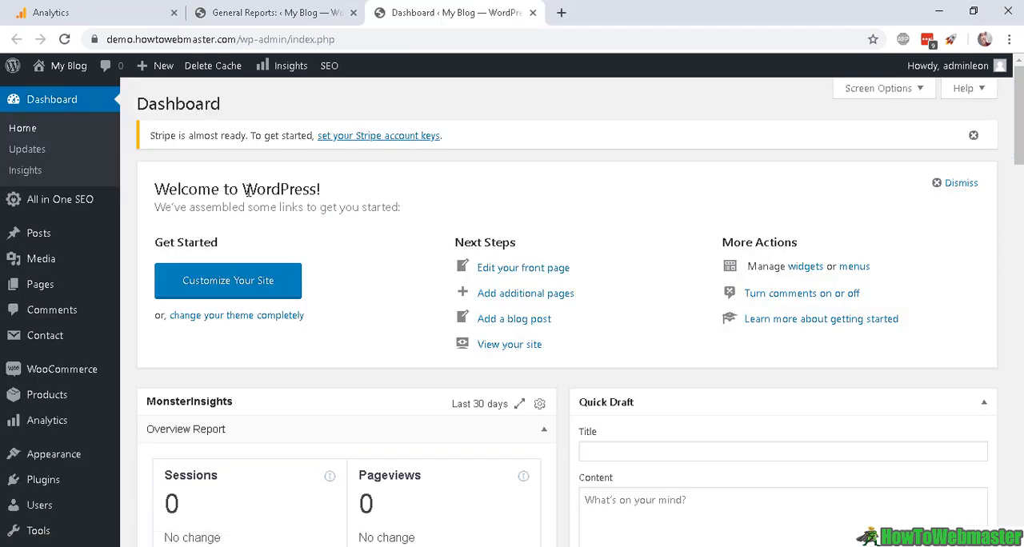
mouse_move(136, 257)
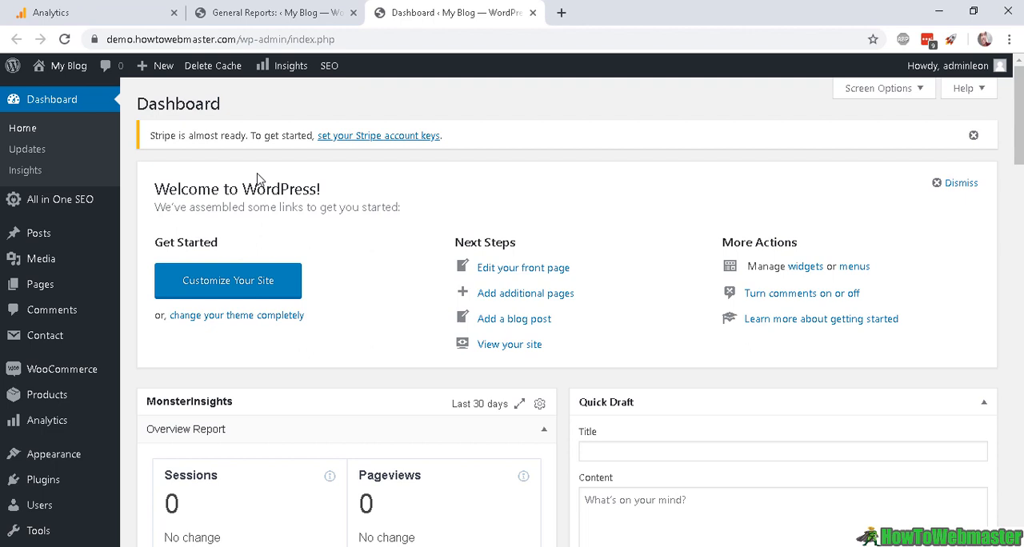
mouse_move(440, 208)
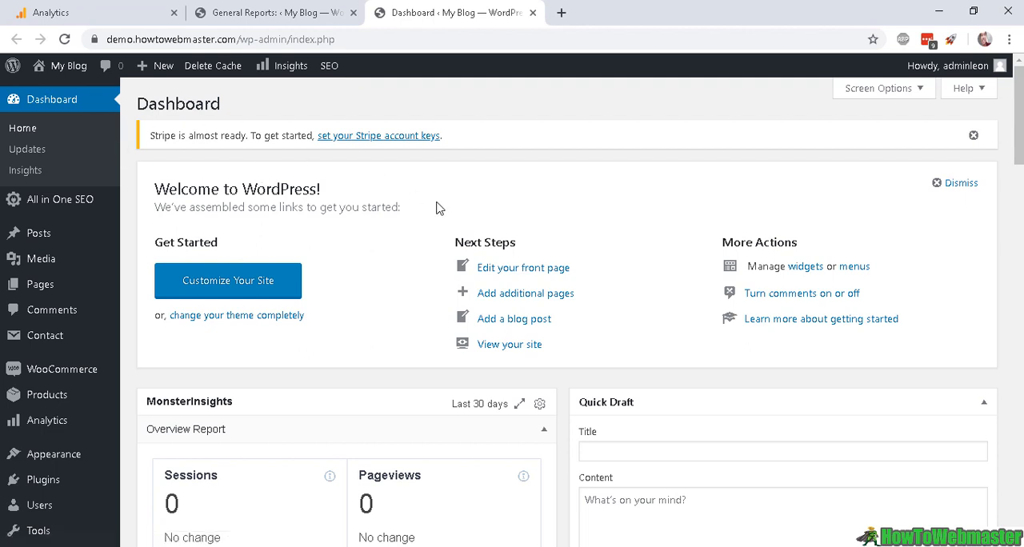
scroll("down", 3)
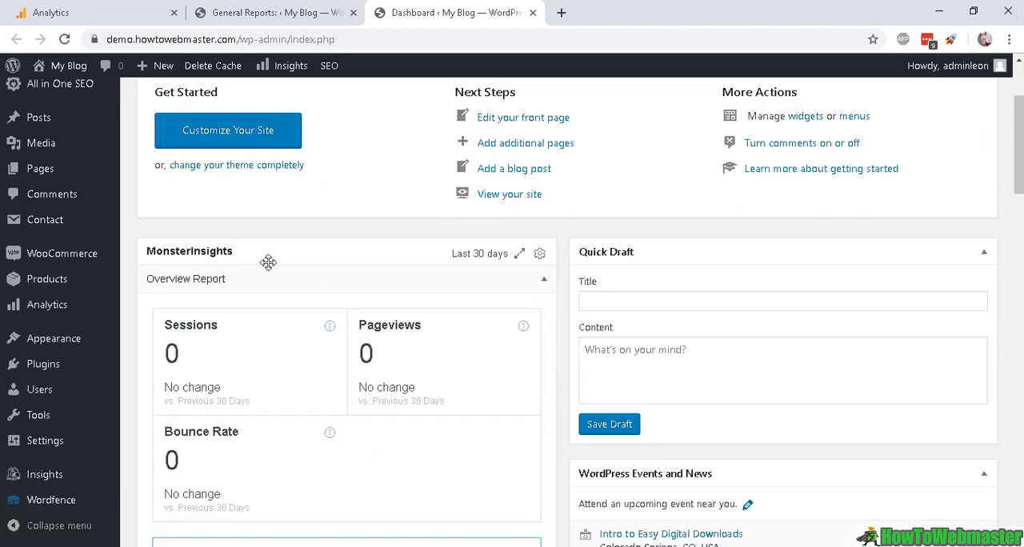
mouse_move(336, 333)
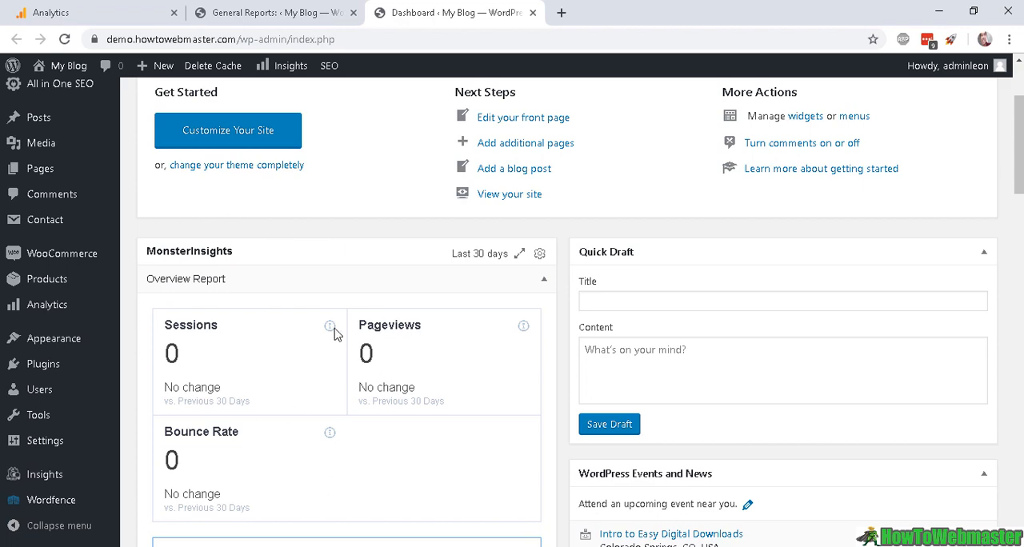
scroll("down", 3)
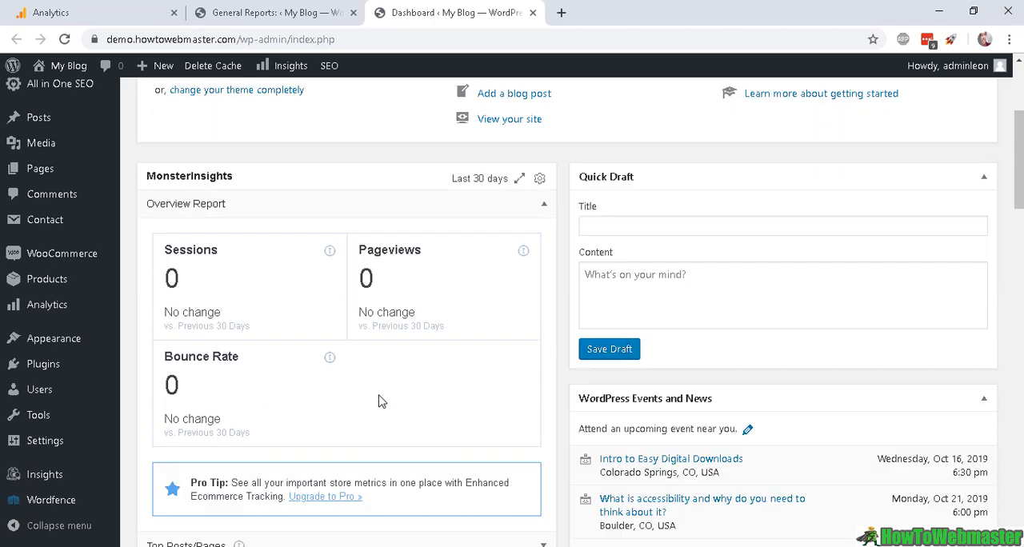